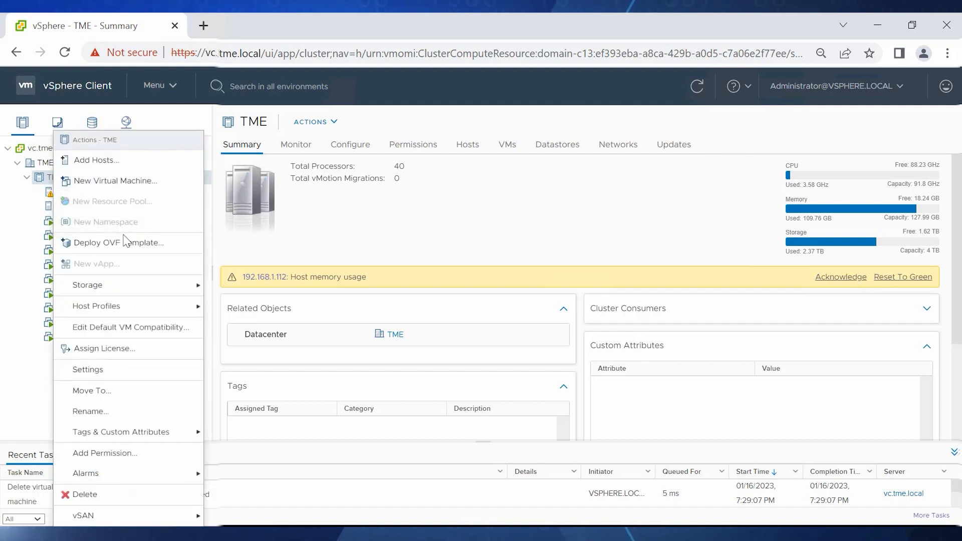
mouse_move(118, 243)
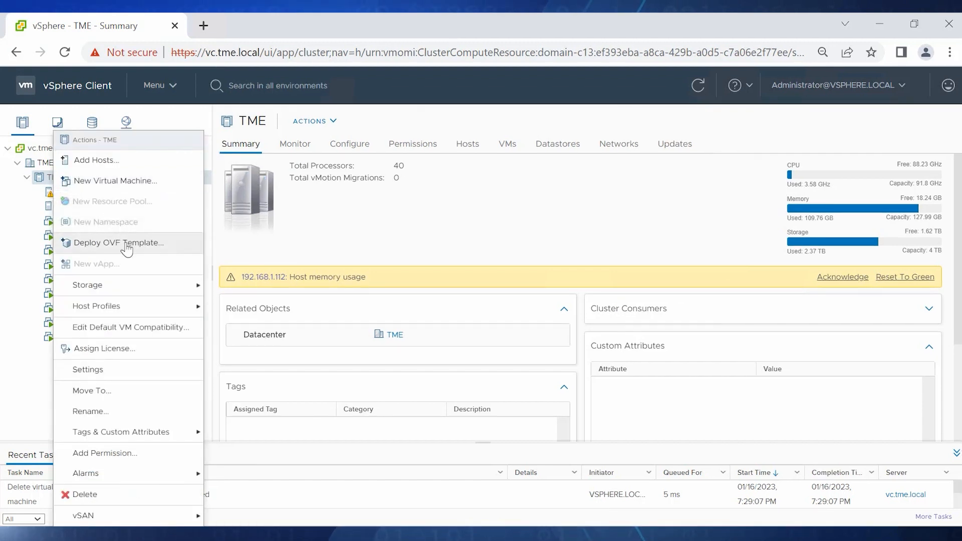
Start an OVF template deployment into TME using the local CyberSense 8.0.0-1.27 OVA file
left_click(121, 242)
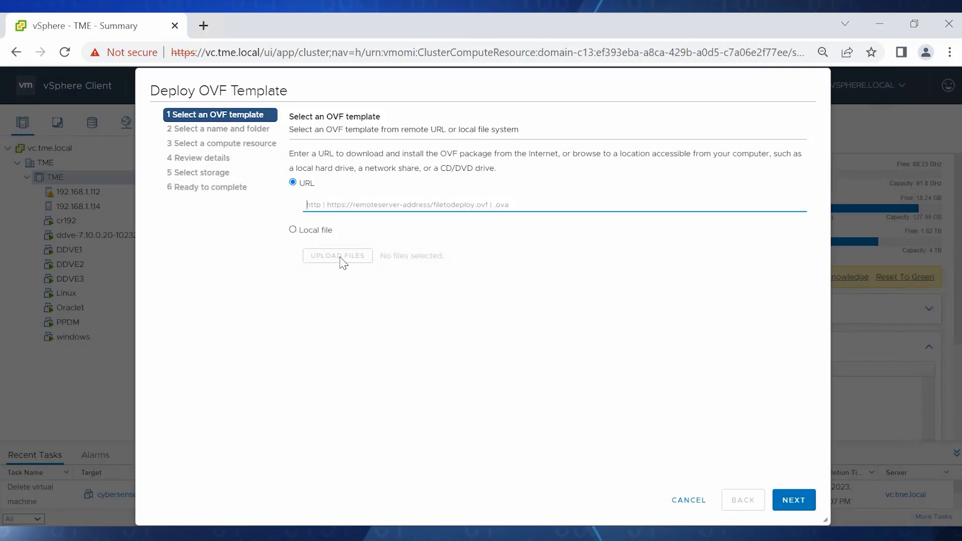
left_click(337, 256)
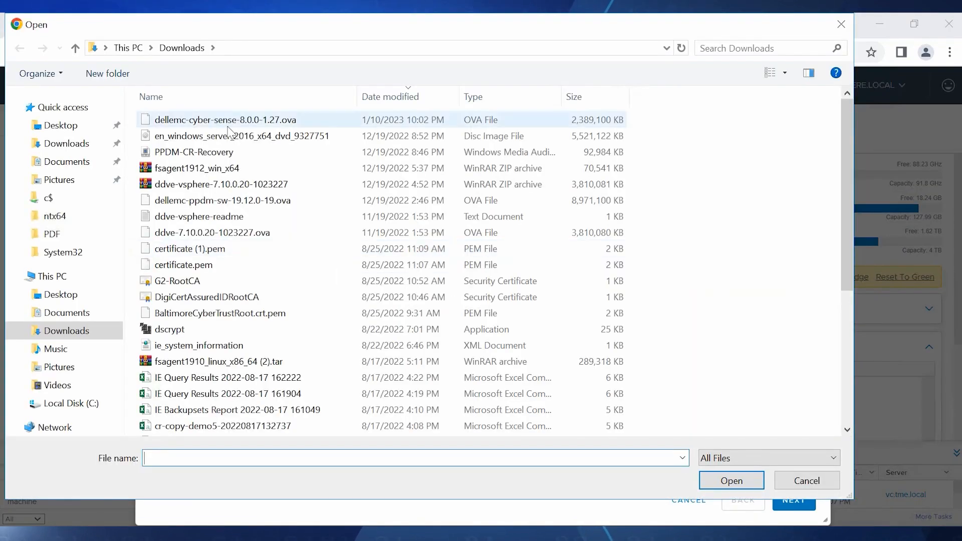
left_click(731, 481)
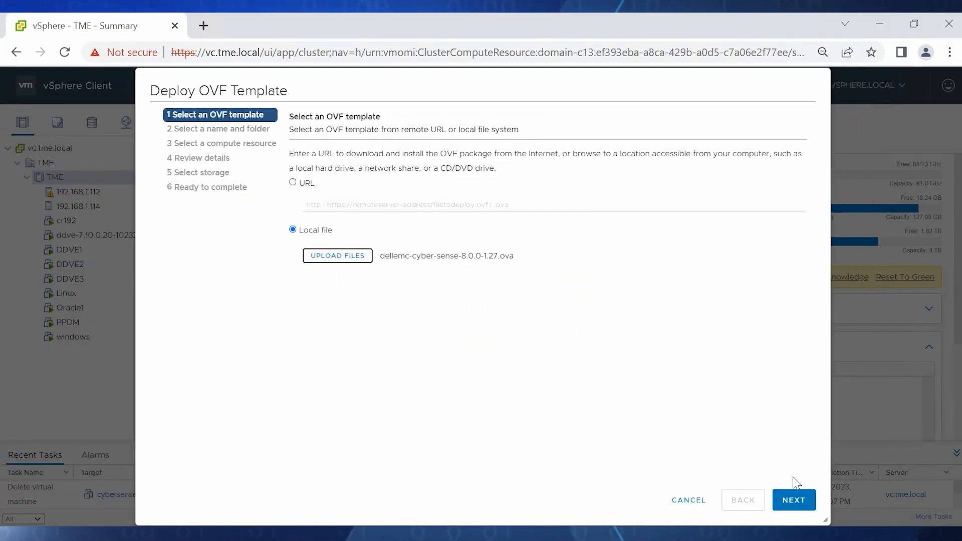
Name the virtual machine cybersense and select TME as its compute resource
left_click(793, 499)
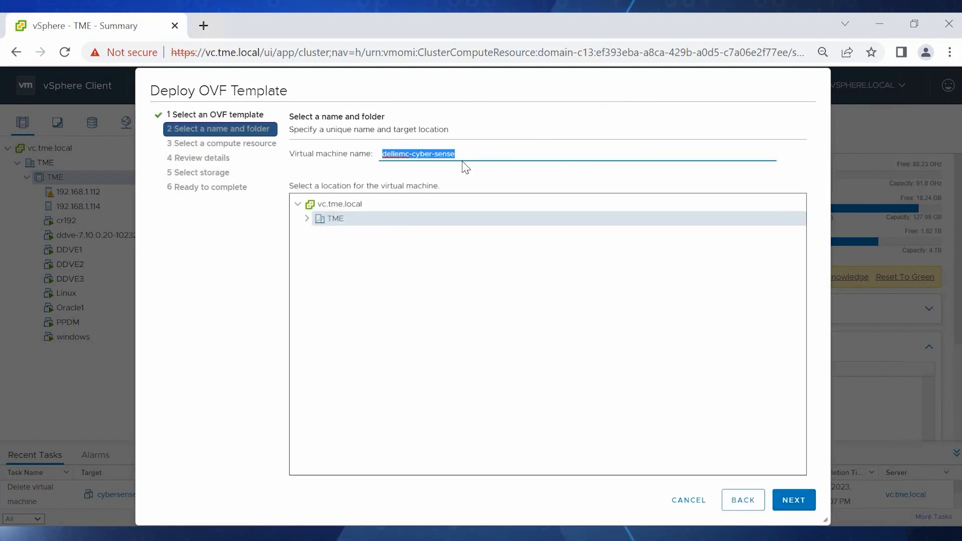
type("cybersense")
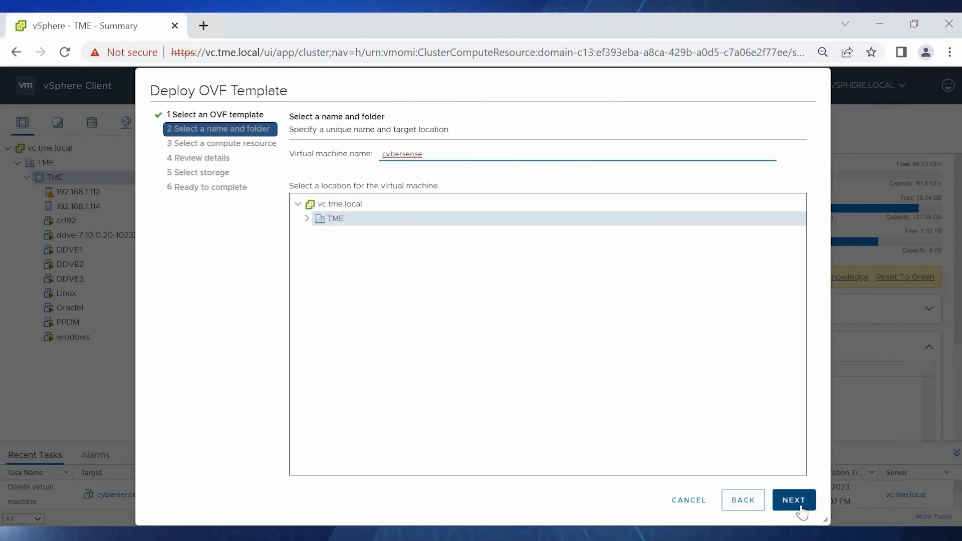
left_click(793, 500)
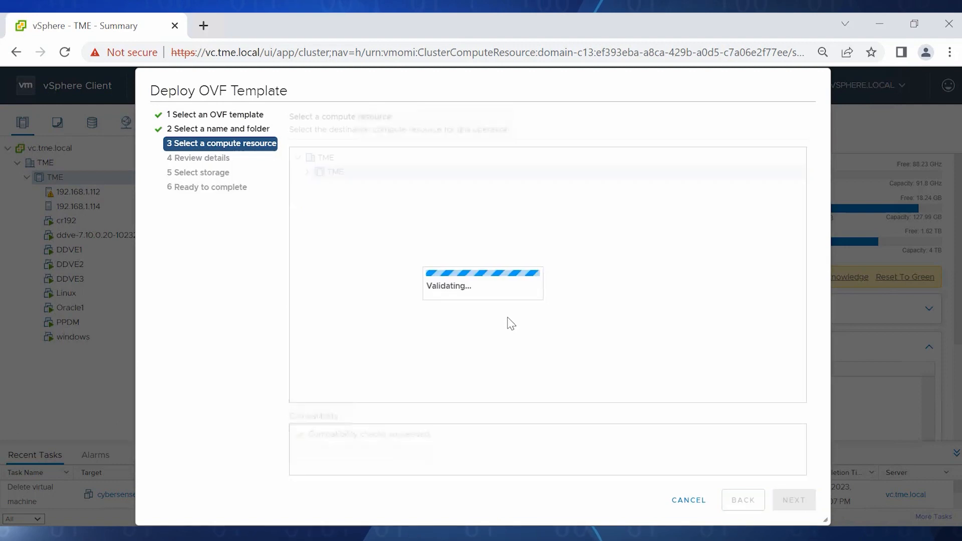
left_click(791, 500)
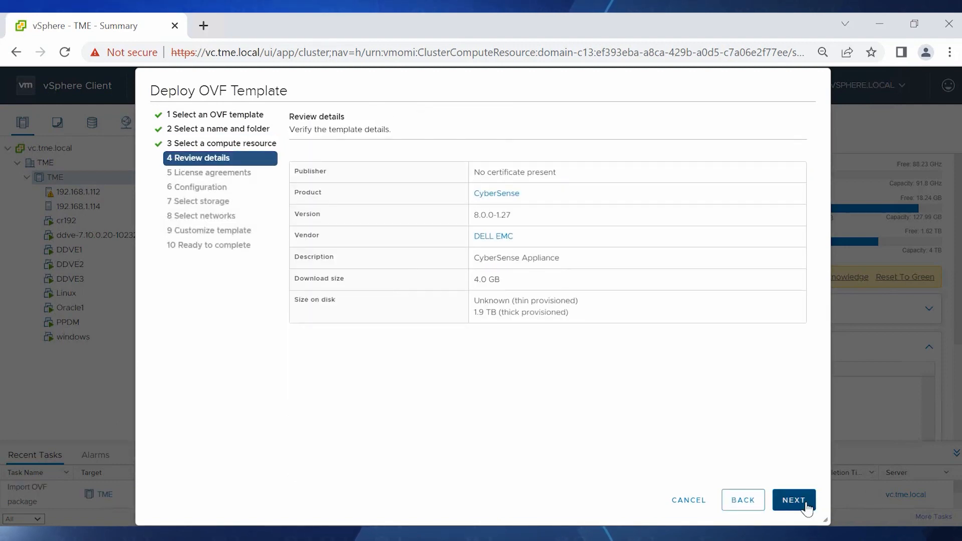
Accept all license agreements and pick the CyberSense Medium configuration (20 CPUs, 192GB)
left_click(793, 499)
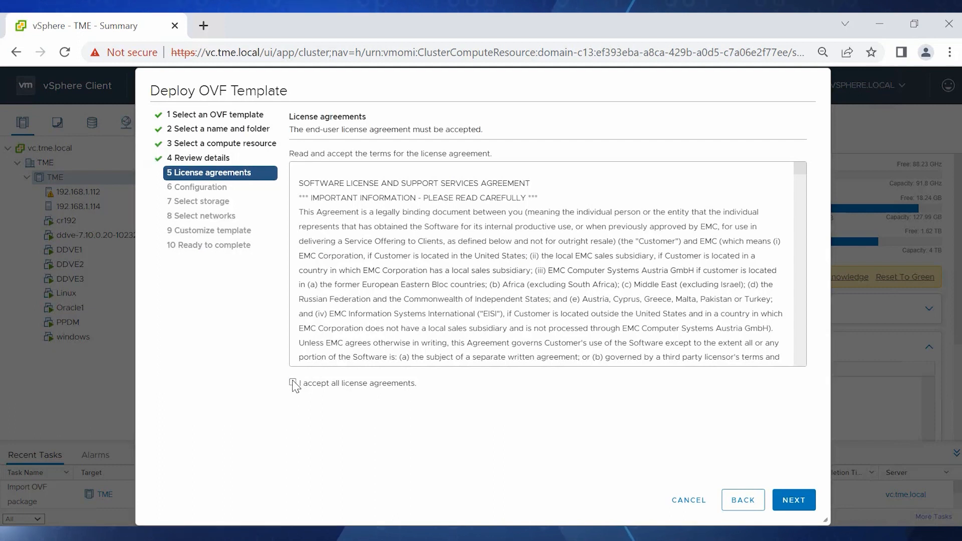
left_click(793, 499)
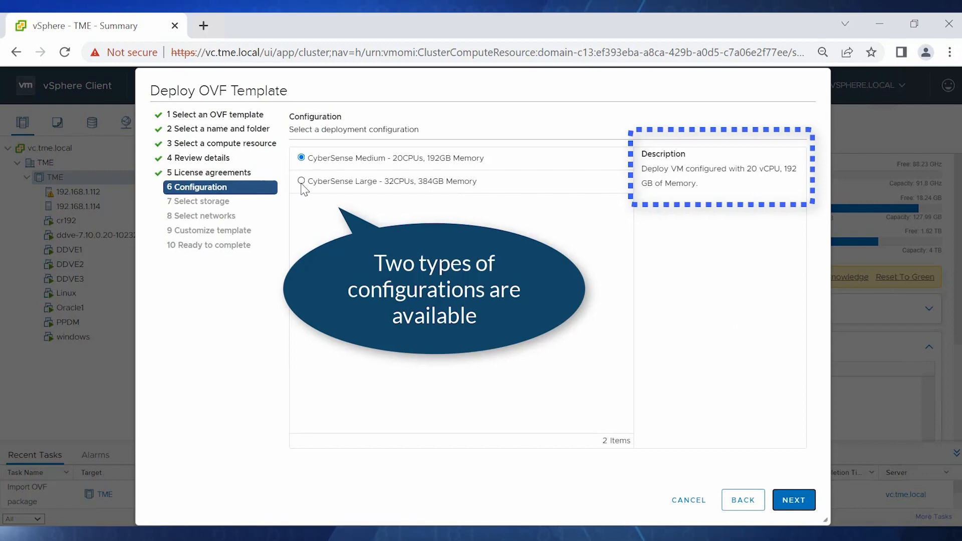
left_click(301, 181)
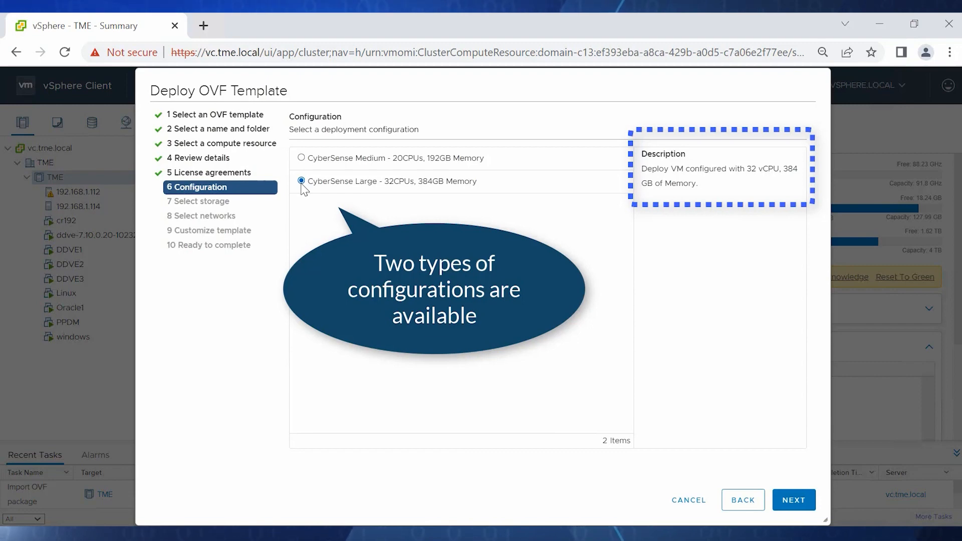
mouse_move(301, 158)
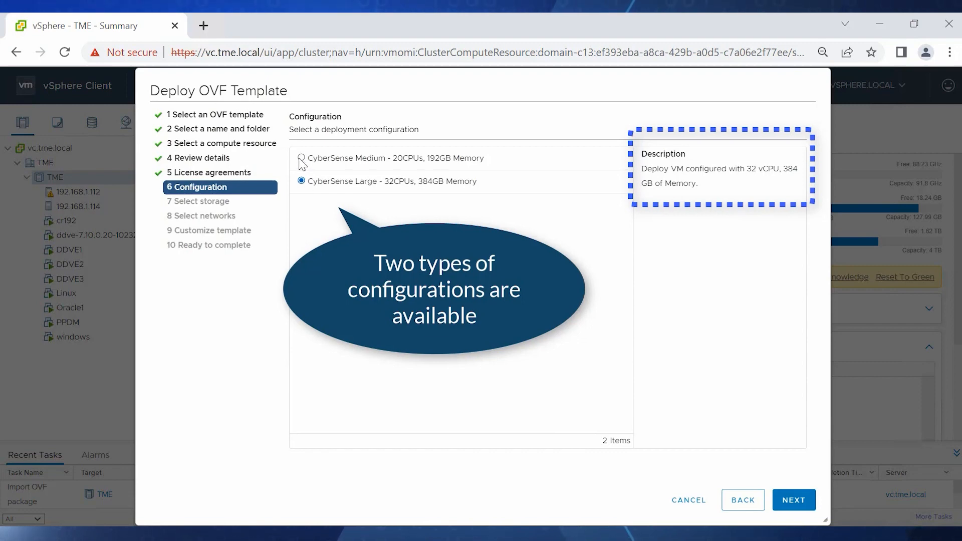
left_click(301, 158)
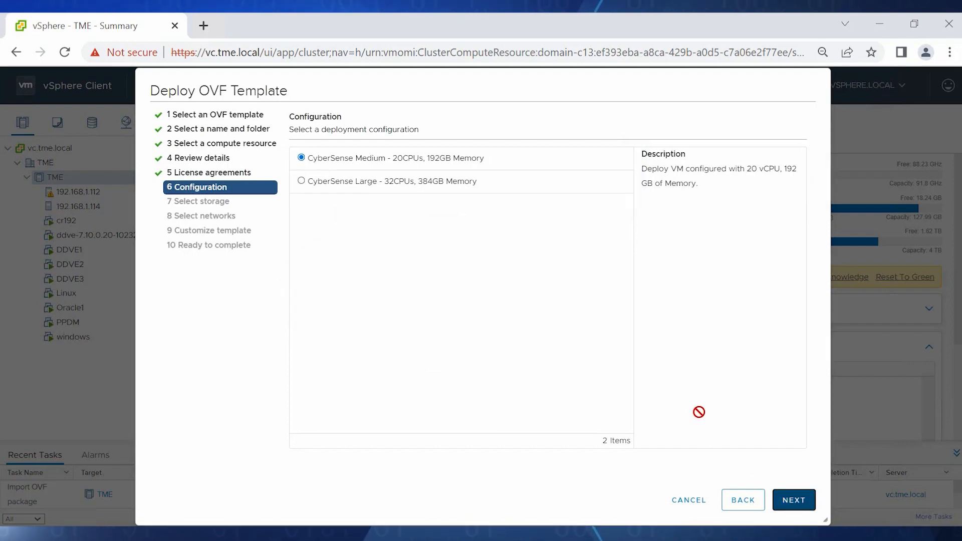
Store the VM on esxi2_local with the Thin Provision virtual disk format
left_click(792, 499)
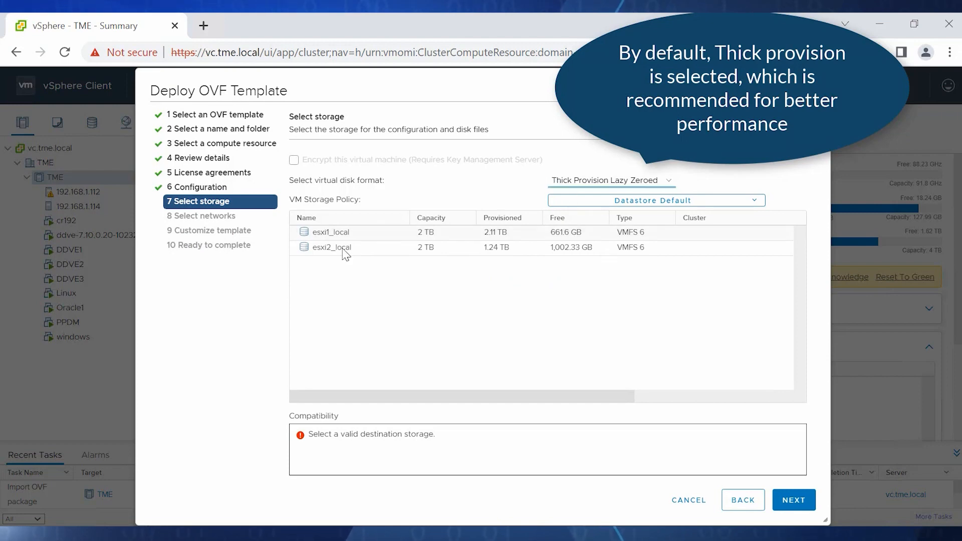
left_click(331, 247)
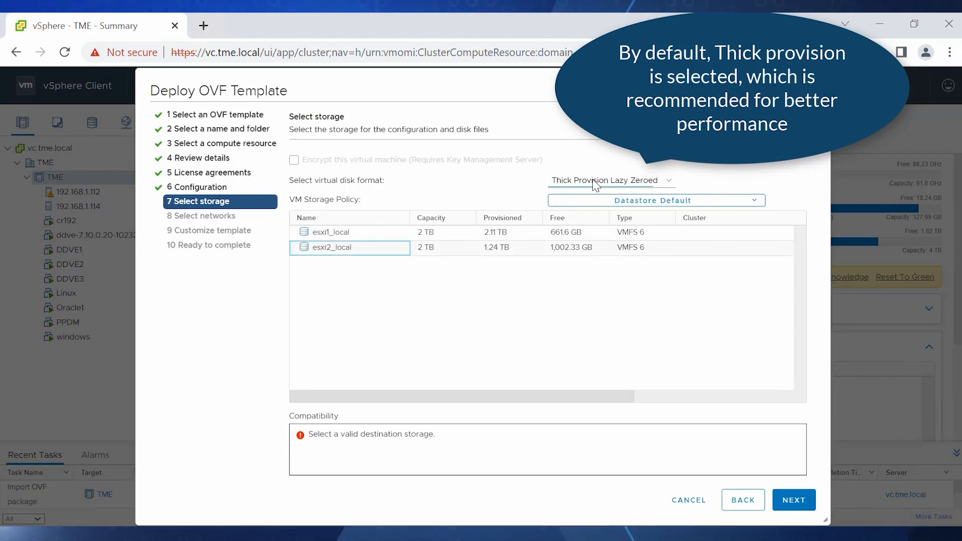
left_click(609, 179)
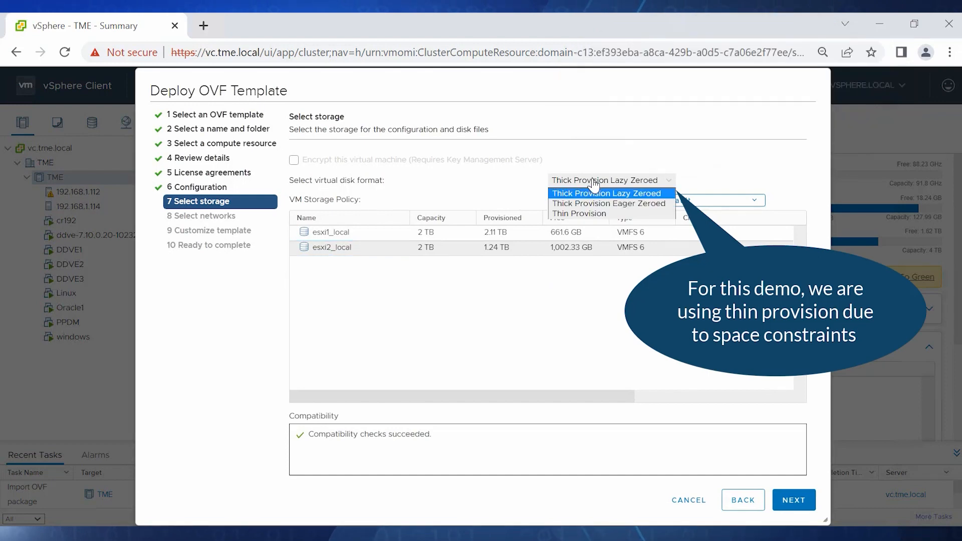
left_click(579, 213)
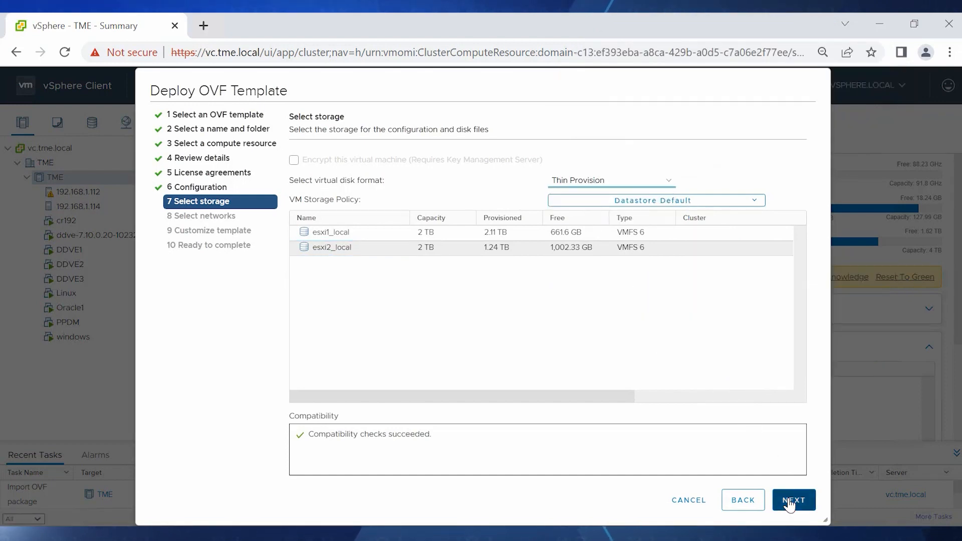
left_click(793, 499)
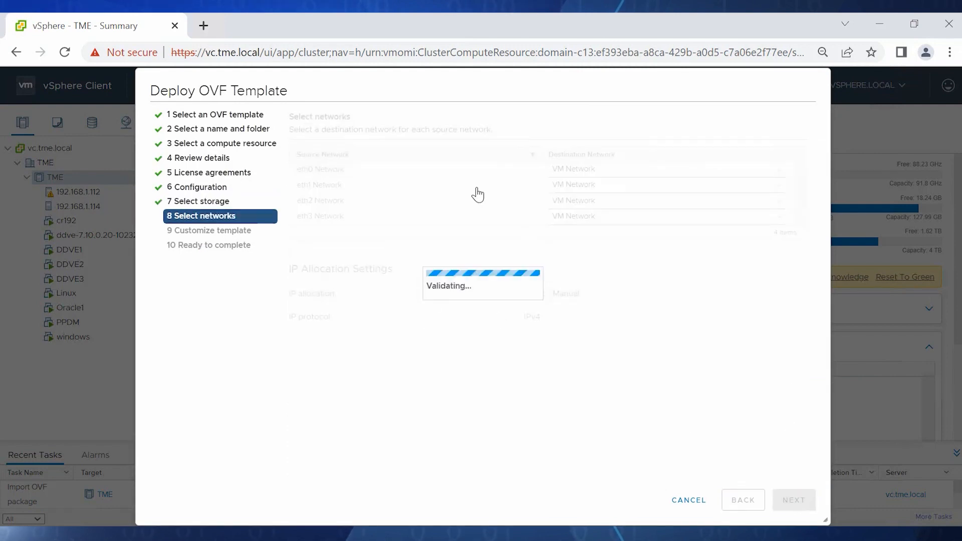
Set the template timezone to Etc/UTC and proceed to the ready-to-complete summary
left_click(792, 499)
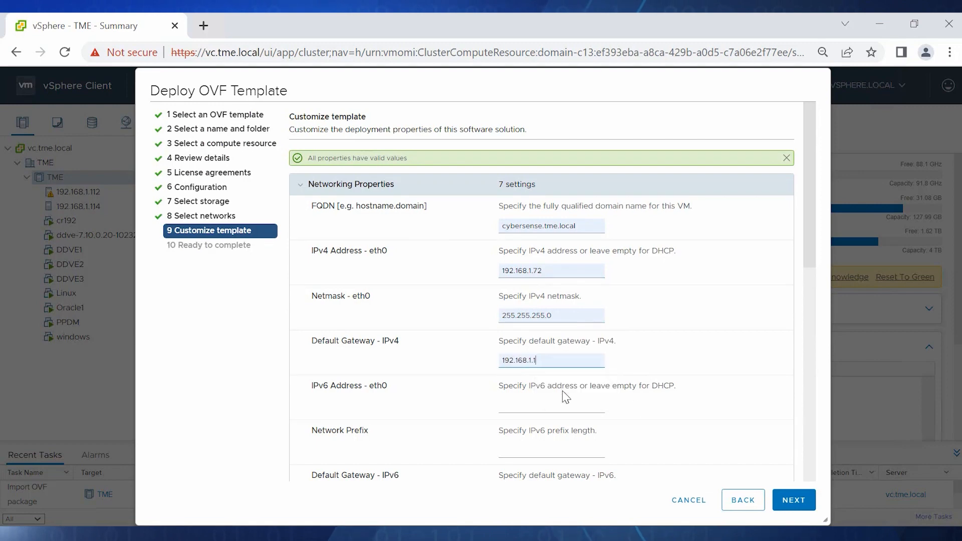
scroll("down", 3)
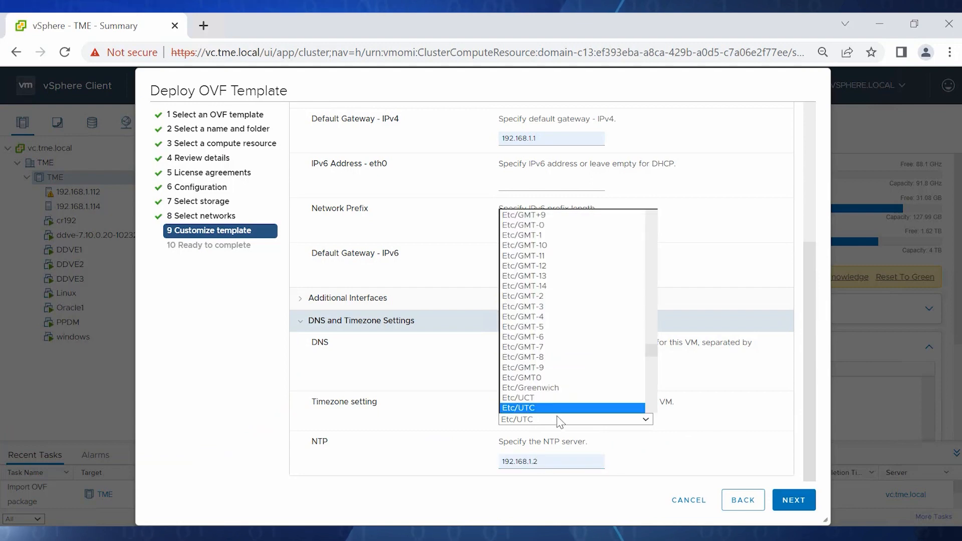
left_click(518, 407)
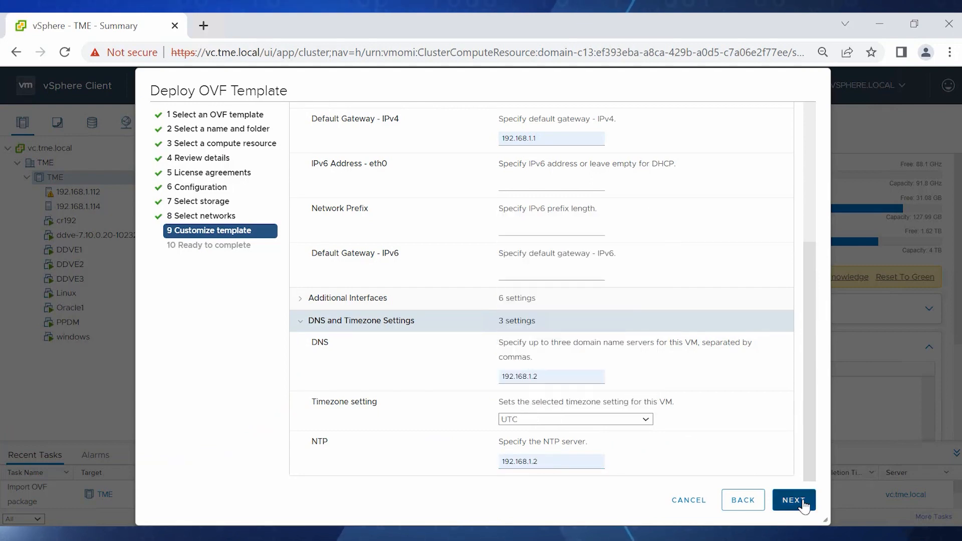
left_click(792, 500)
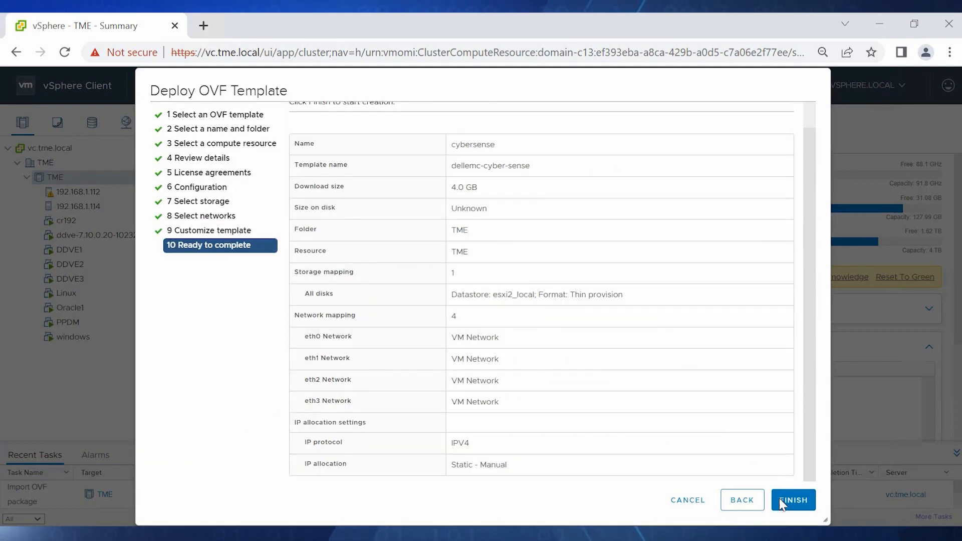
Finish the deployment, power on the cybersense VM, and launch its web console
left_click(792, 499)
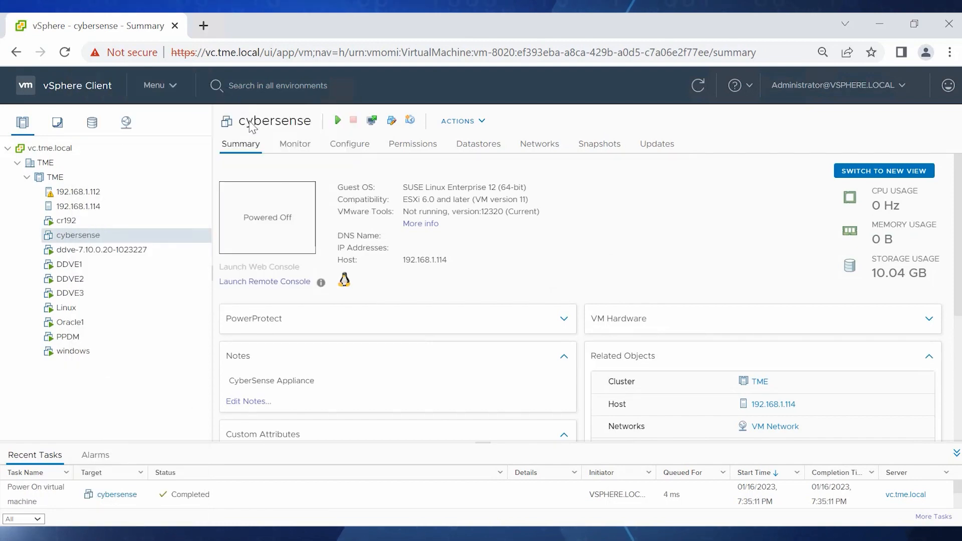
left_click(337, 120)
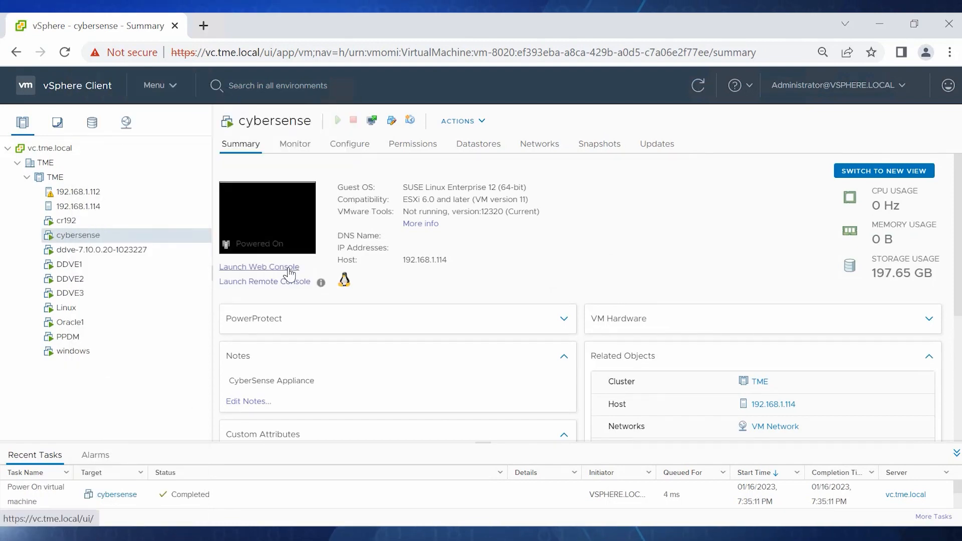
left_click(259, 266)
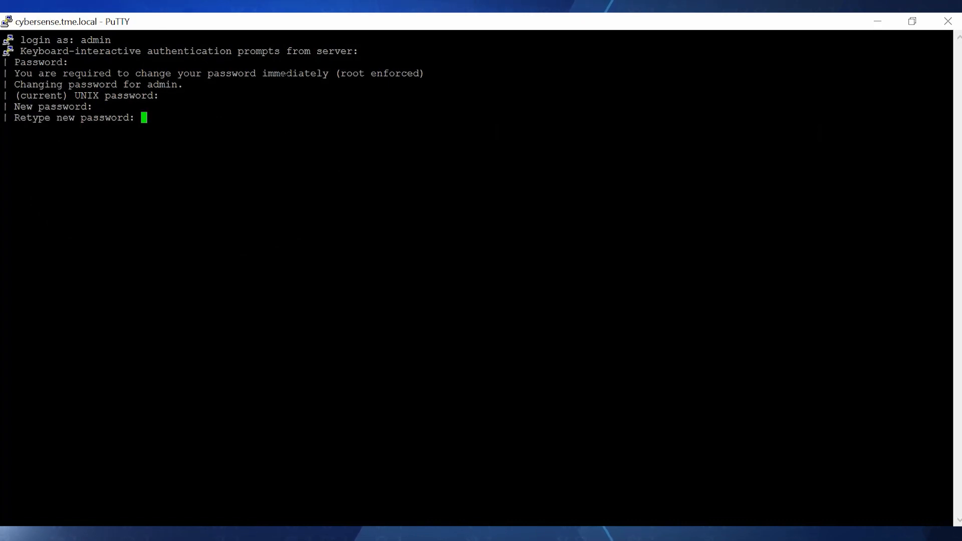
Confirm the new admin password and switch to the root account
key("Return")
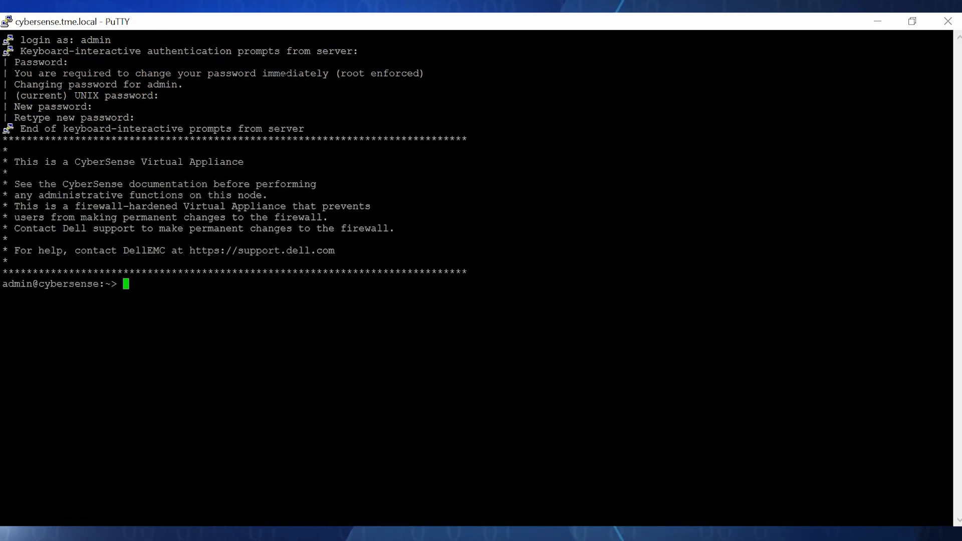
type("sud")
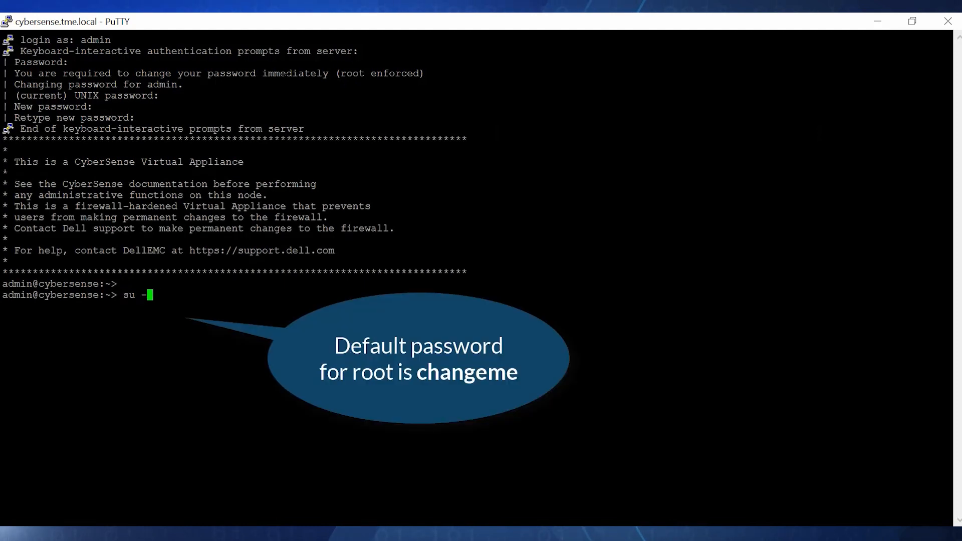
key("Return")
type("for host in /sys/class/scsi_host/* ; do echo \"- - -\" | sudo tee $host/scan; ls /dev/sd* ; done")
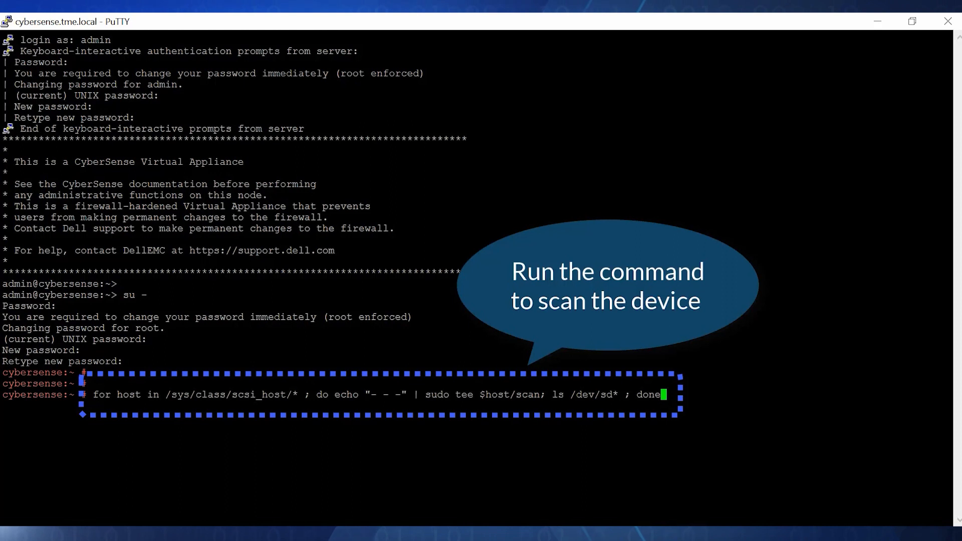
Run the SCSI host rescan, then close the cybersense web console tab
key("Return")
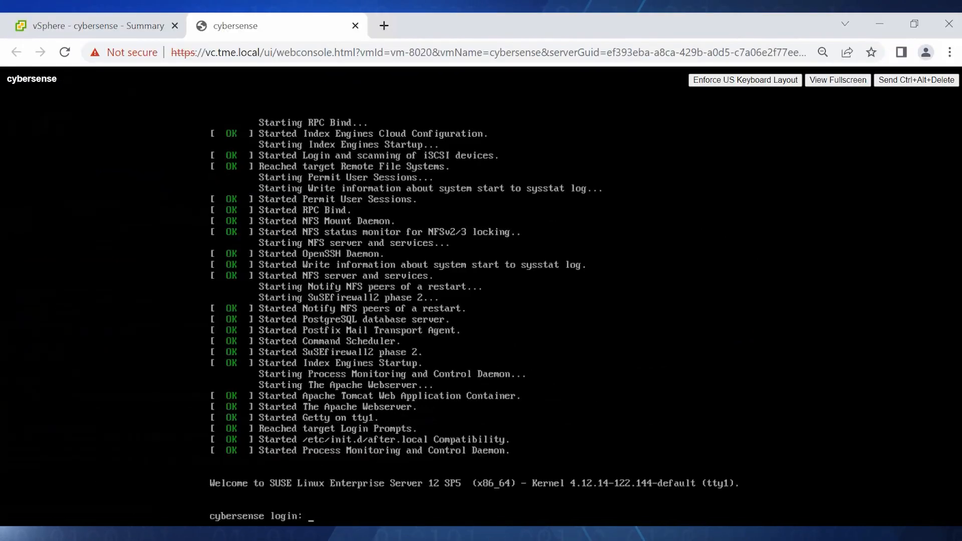
mouse_move(356, 26)
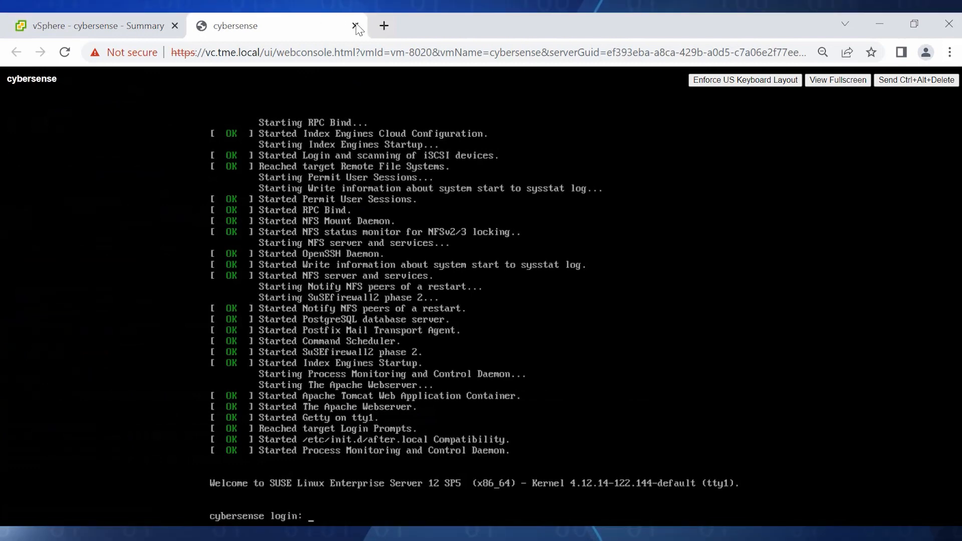
left_click(355, 26)
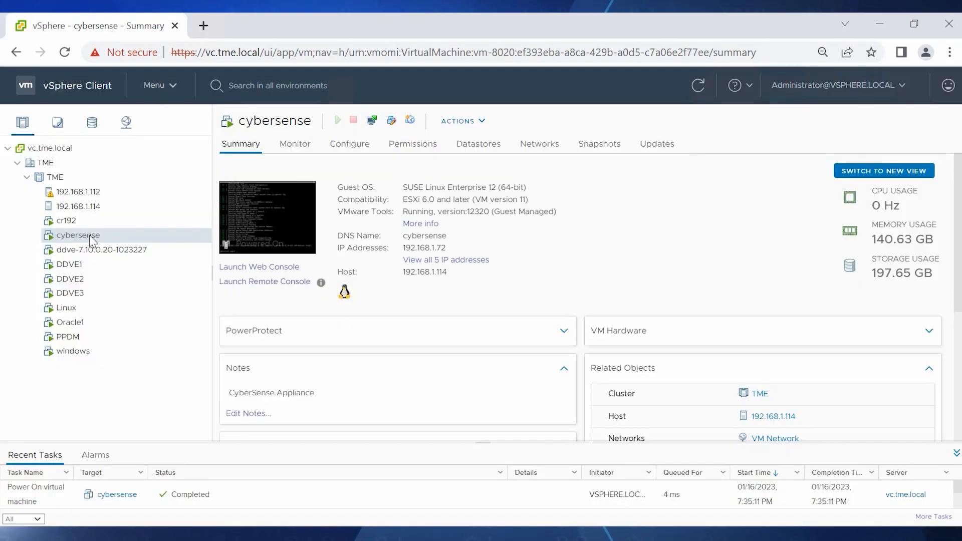
In cybersense's Edit Settings, add two new 150 GB hard disks
right_click(76, 235)
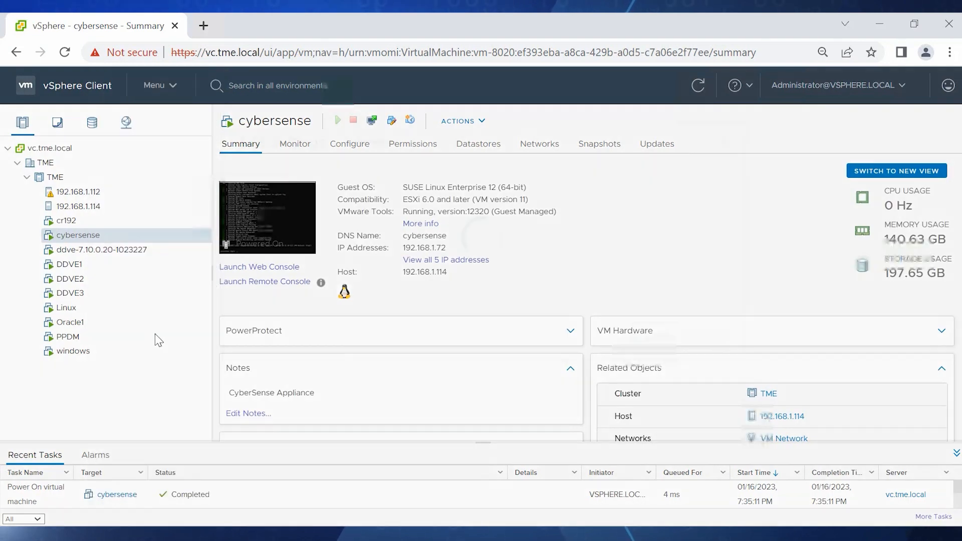
left_click(656, 165)
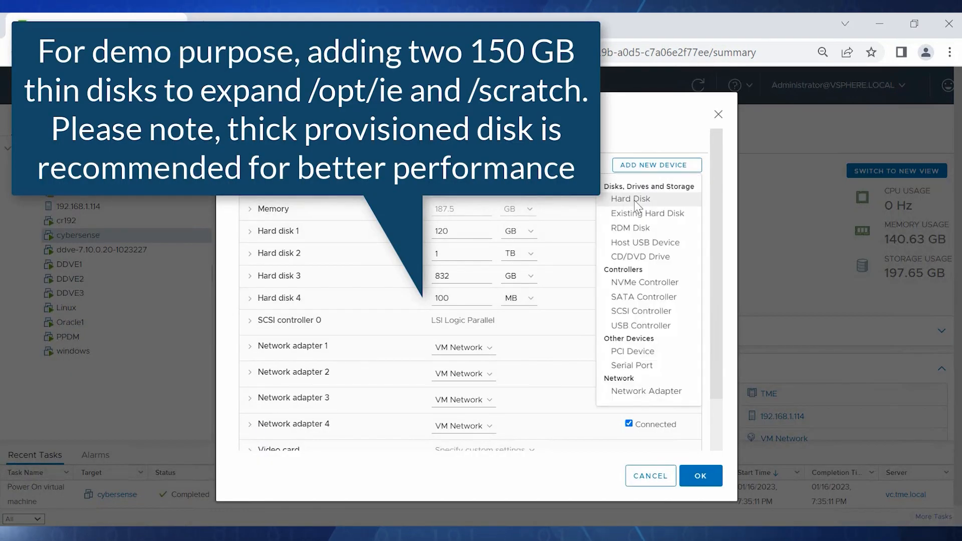
left_click(631, 199)
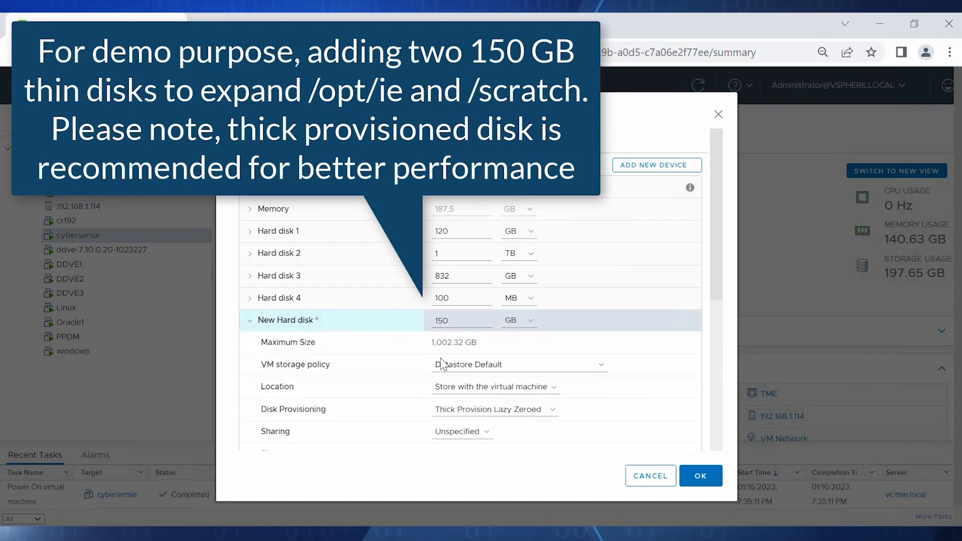
left_click(655, 165)
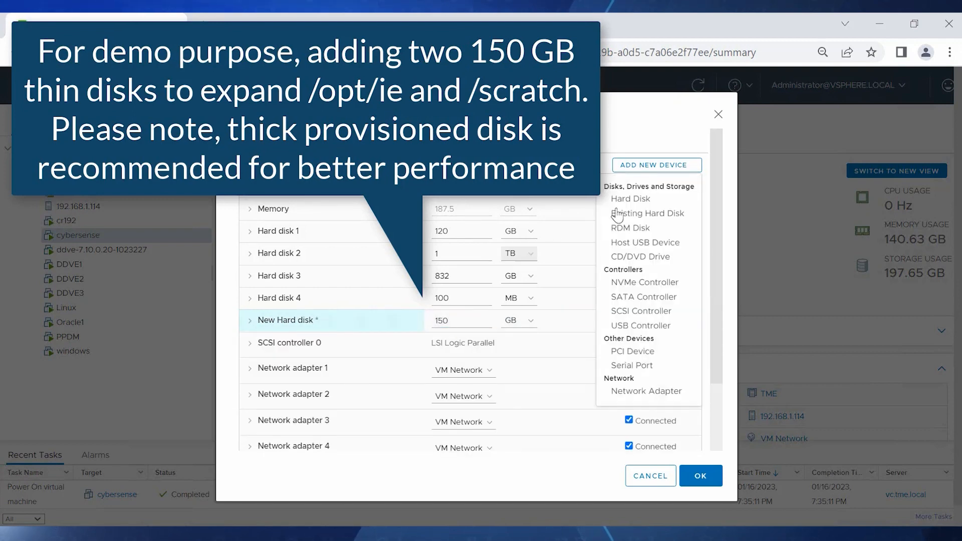
left_click(629, 199)
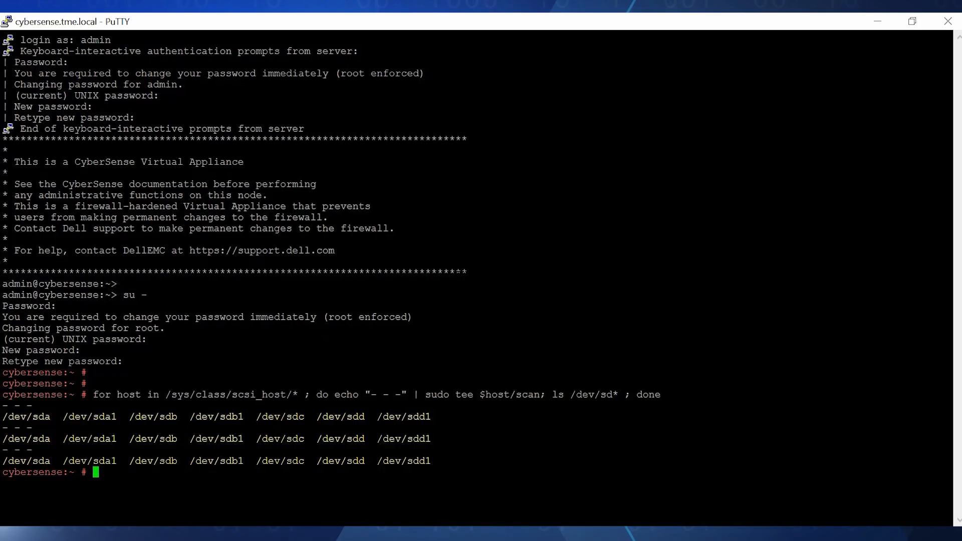
Rerun the SCSI rescan and check disks with df -k and fdisk -l
key("Up")
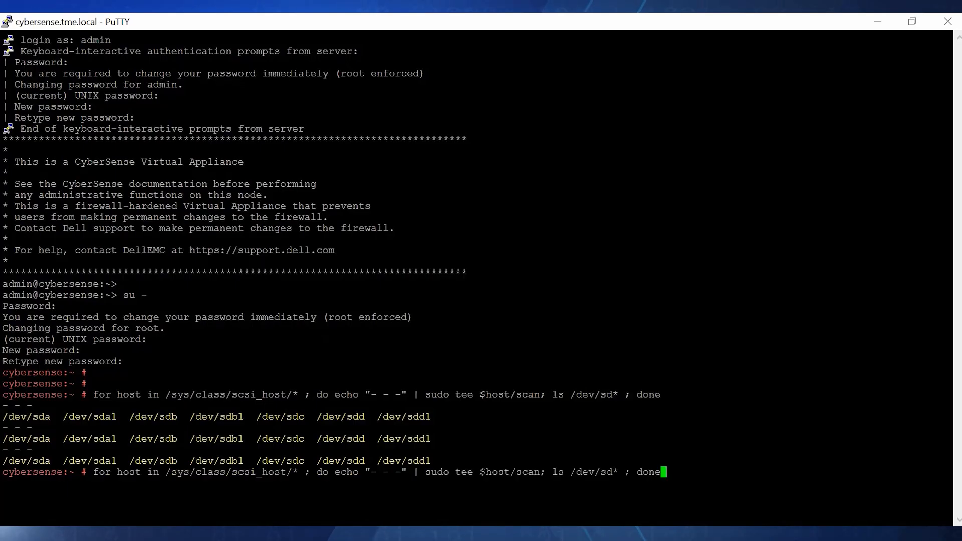
key("Return")
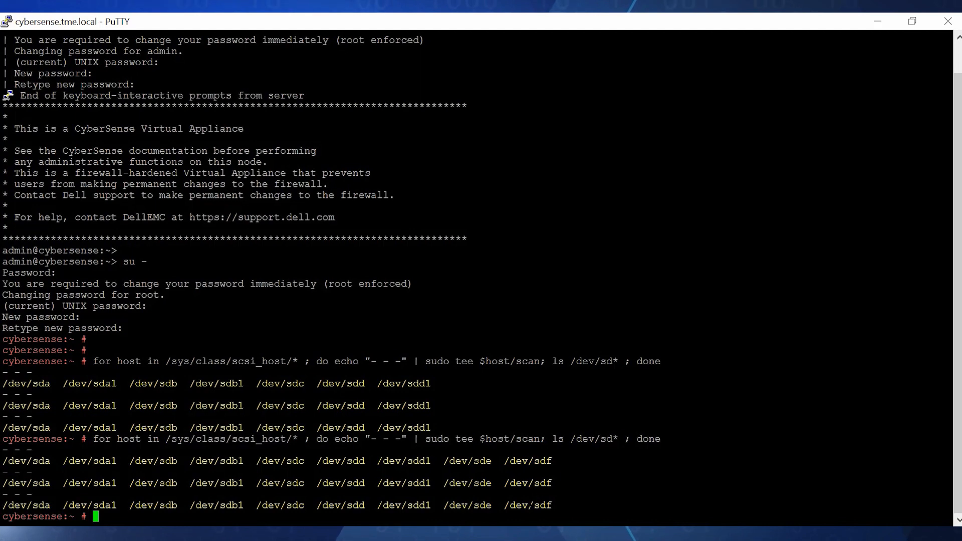
type("df -k")
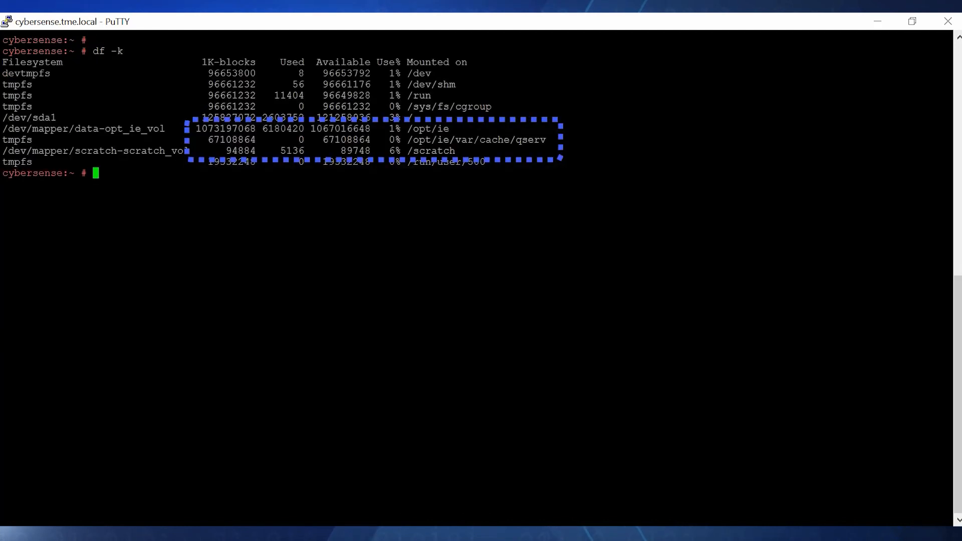
type("fdi")
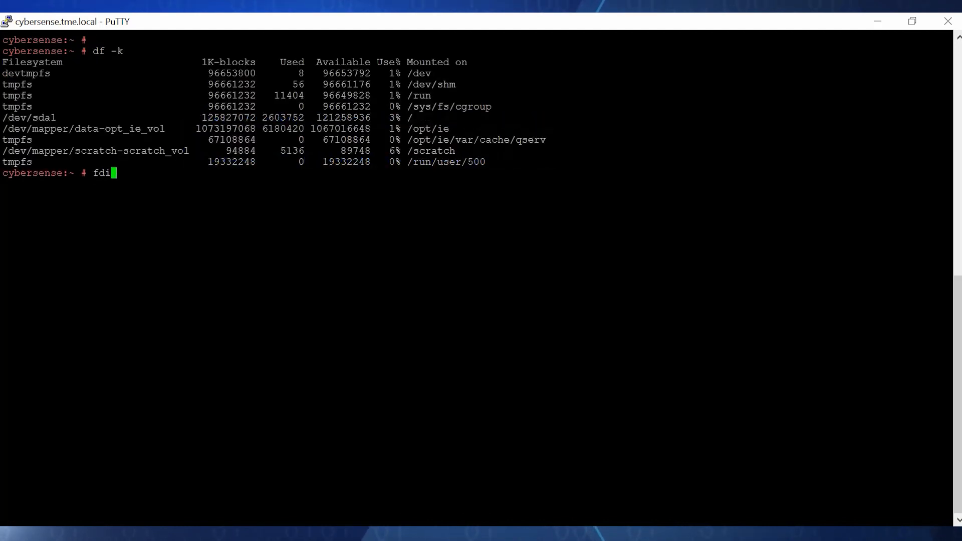
type("sk -l")
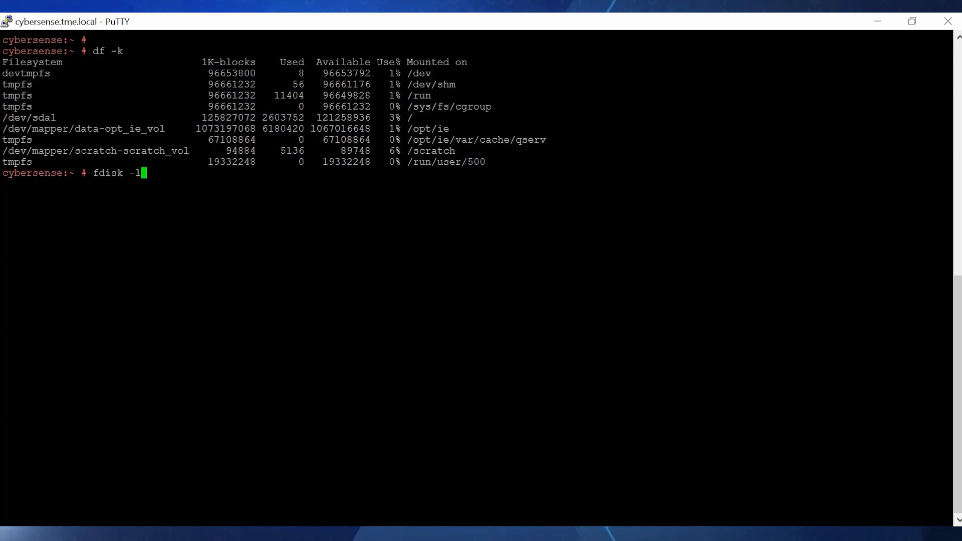
key("Return")
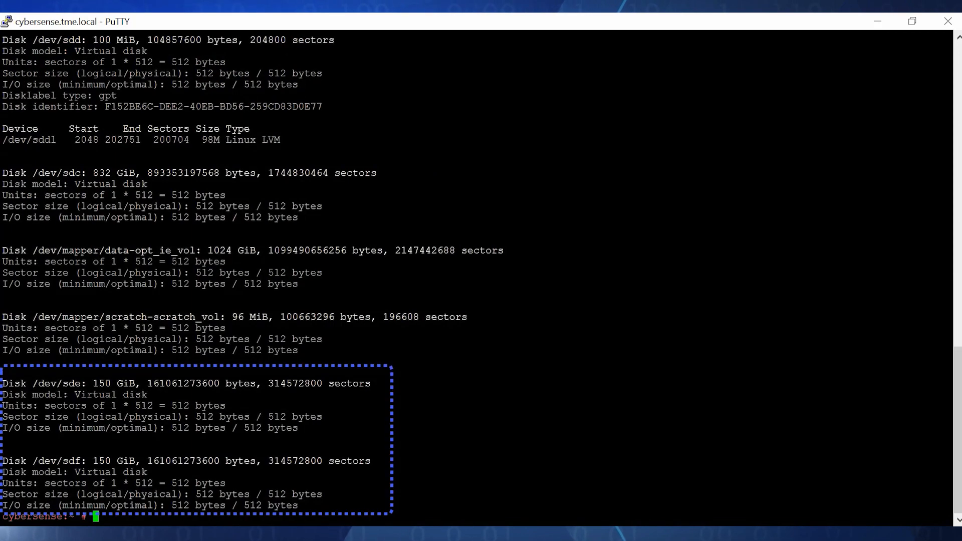
Give /dev/sde and /dev/sdf GPT labels with parted mklabel gpt
type("parted")
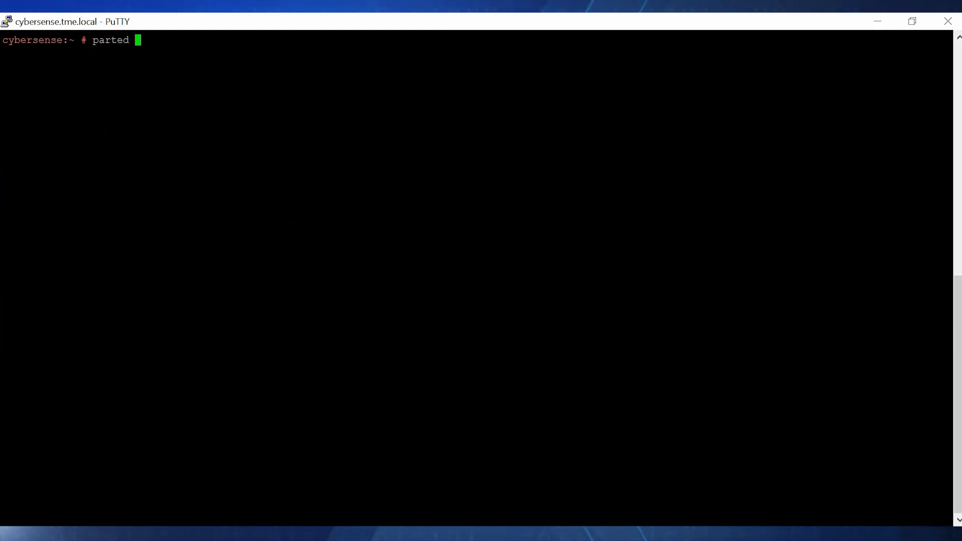
type("/dev/sde mk")
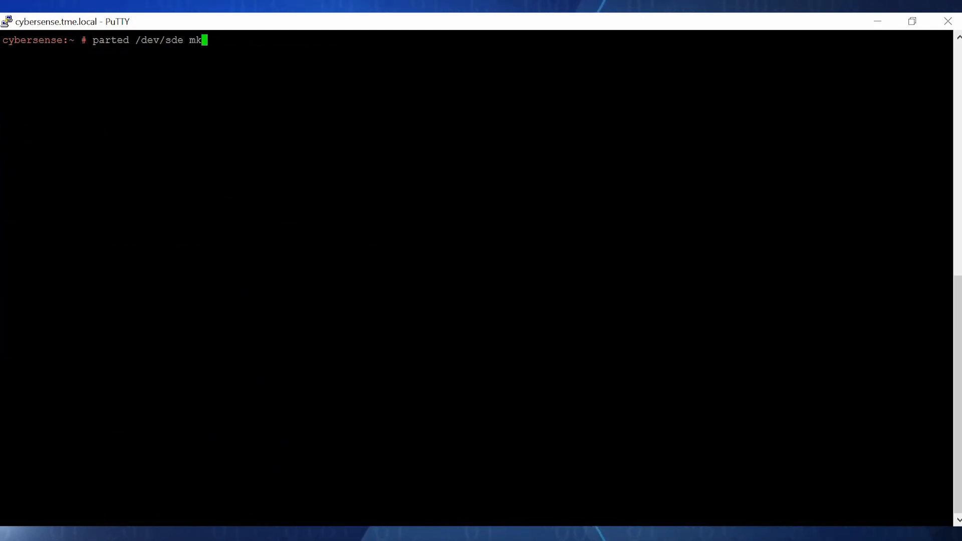
key("Return")
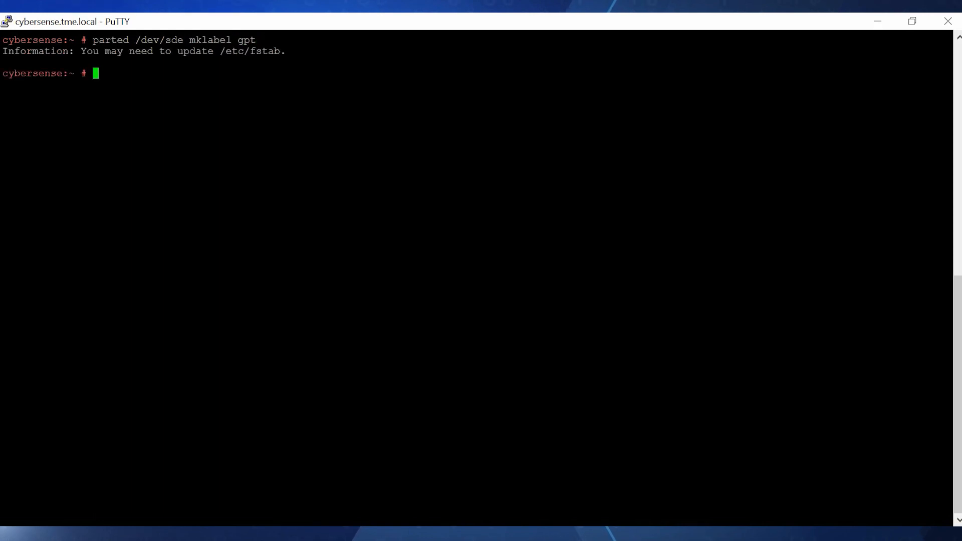
type("parted /dev/sdf mklabel g")
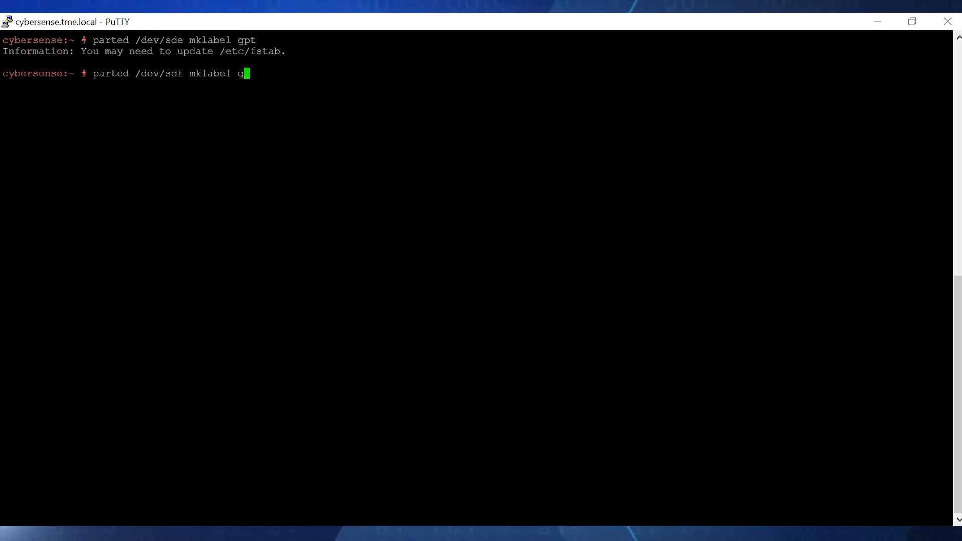
key("Return")
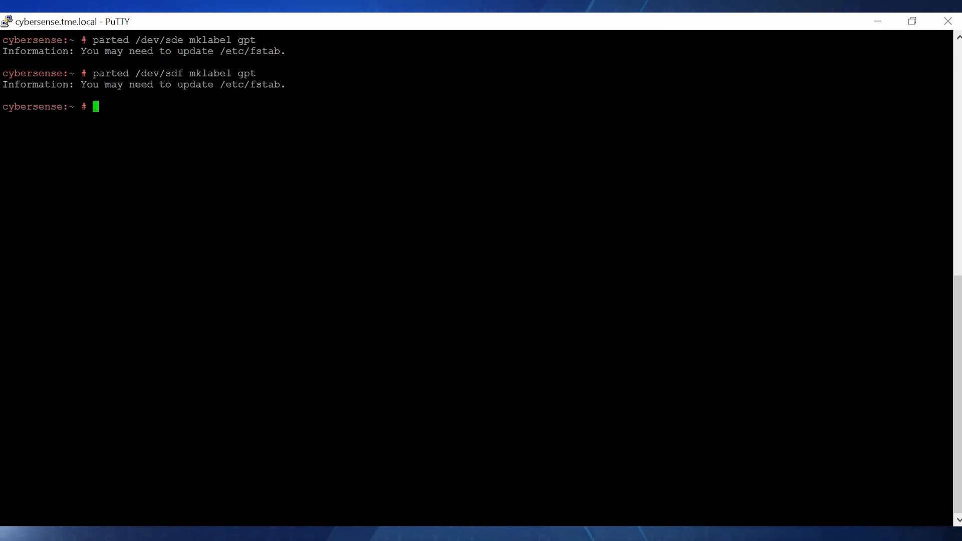
Use fdisk to create a default 150 GiB partition and write the partition table
type("fdisk")
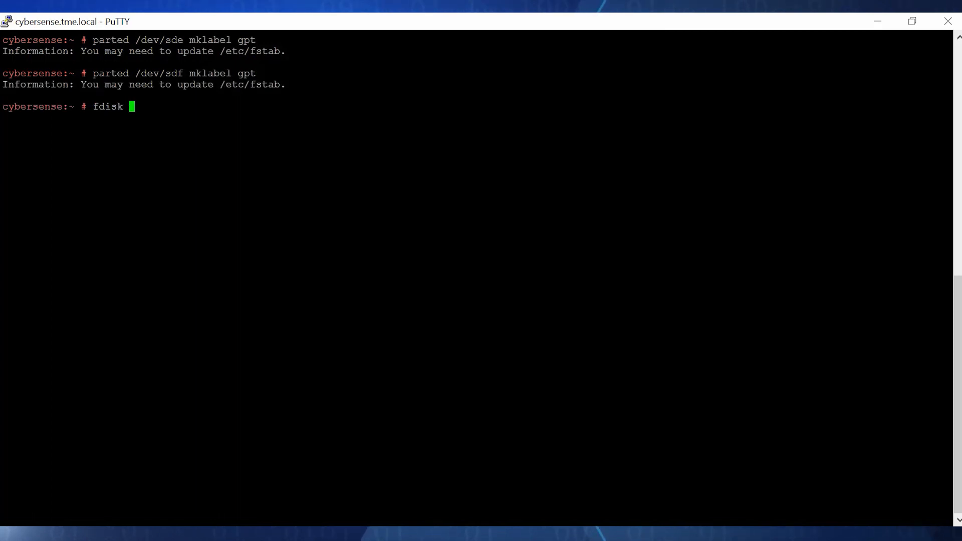
type("/dev/sde")
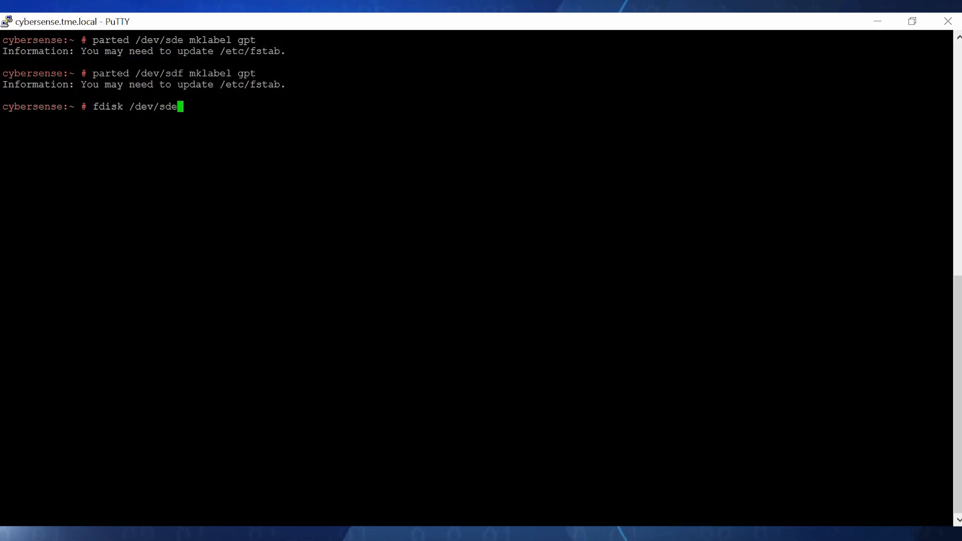
key("Return")
type("n")
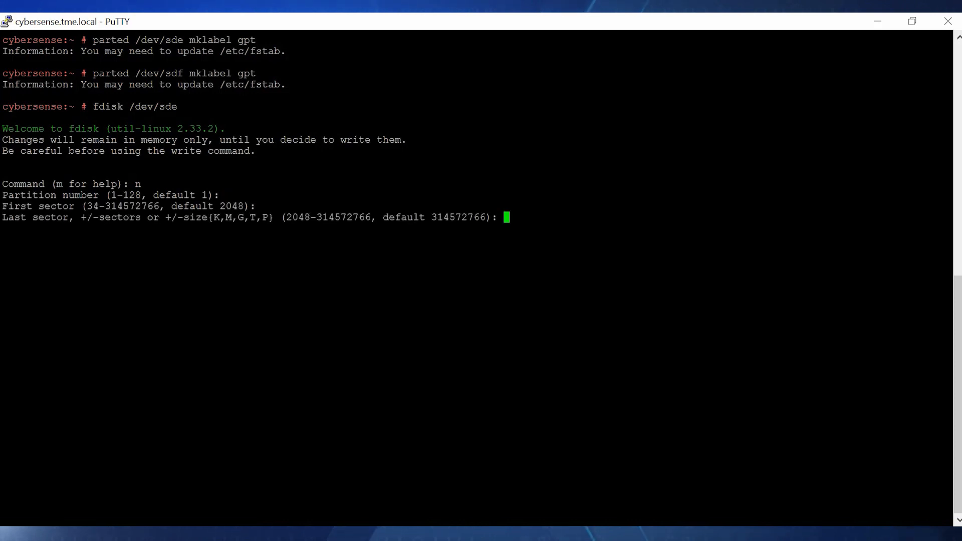
key("Return")
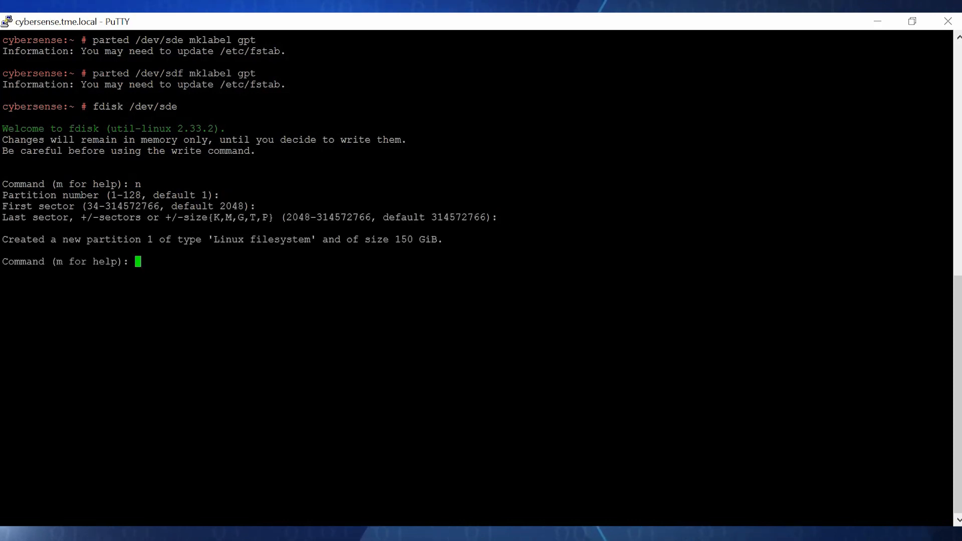
type("w")
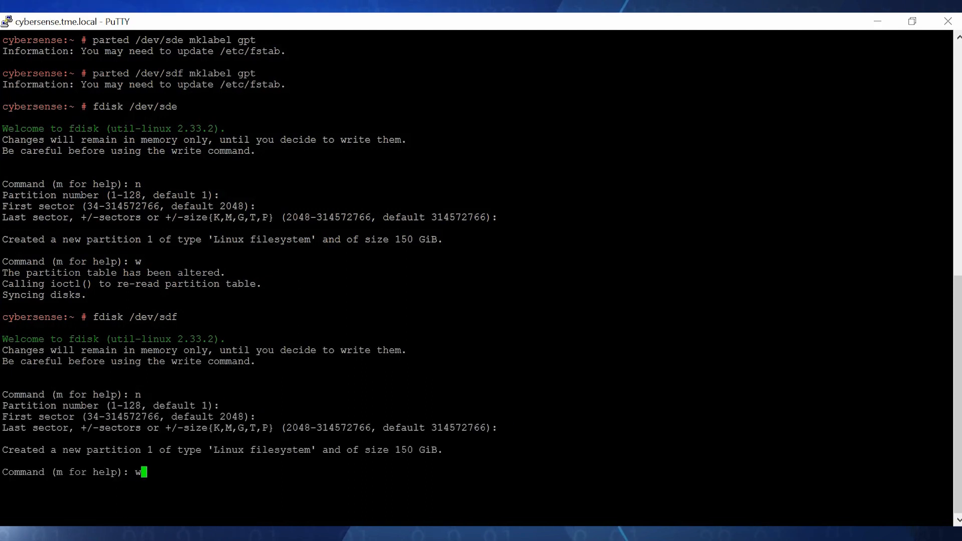
key("Return")
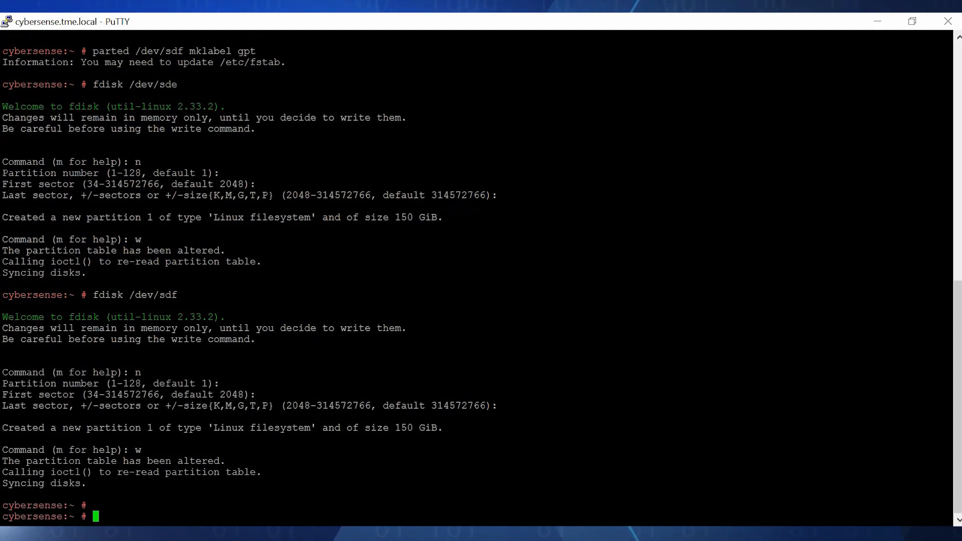
List disks with fdisk -l to confirm the new partitions on sde and sdf
type("fdisk")
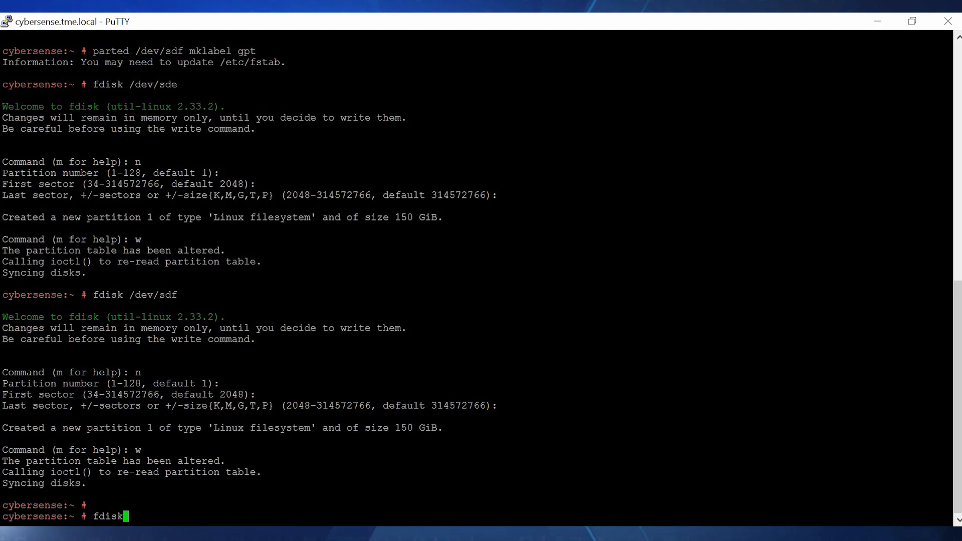
type("-l")
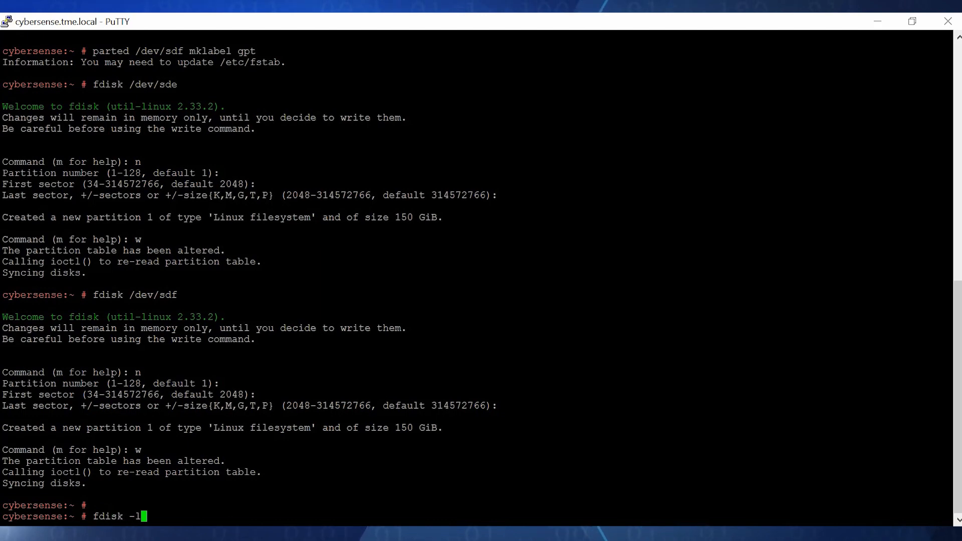
key("Return")
type("p")
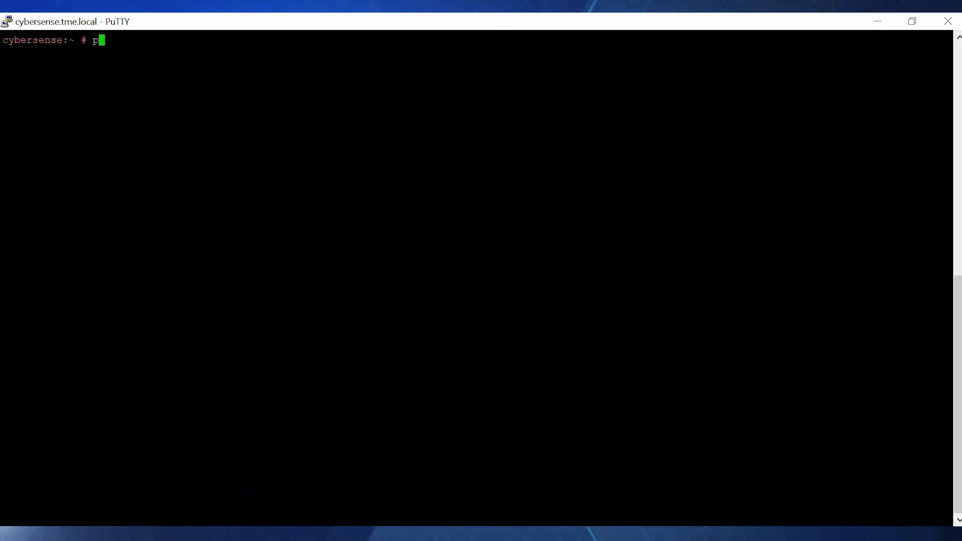
Create LVM physical volumes on /dev/sde1 and /dev/sdf1 with pvcreate
type("vcreate")
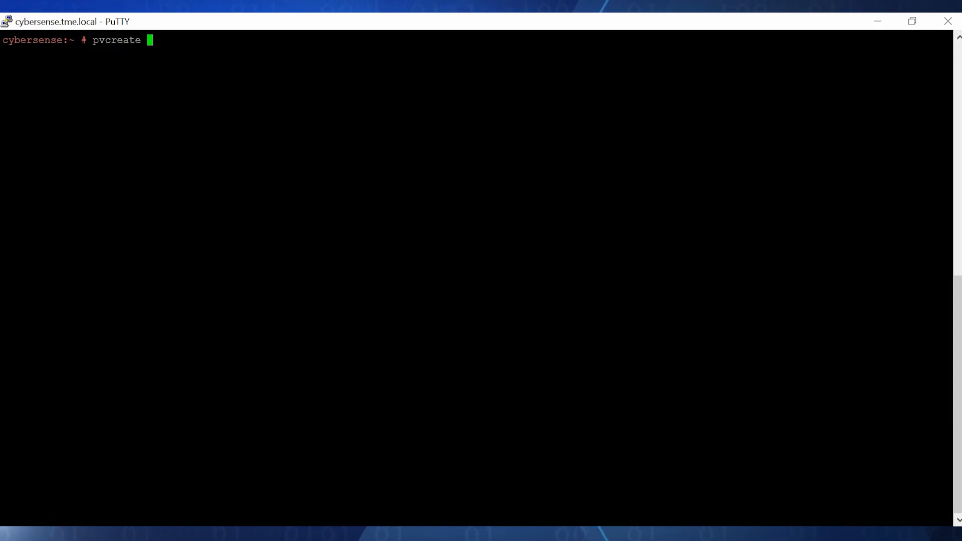
type("/dev/")
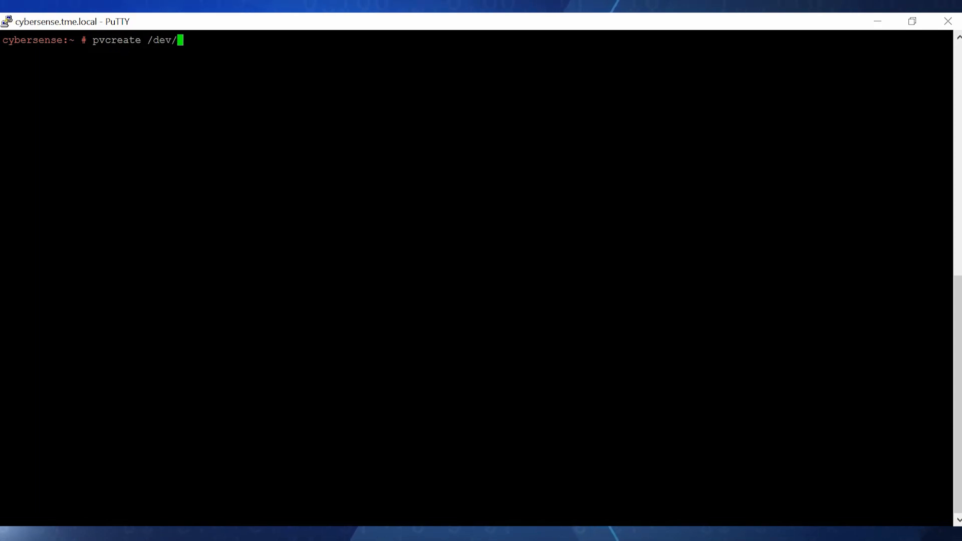
key("Return")
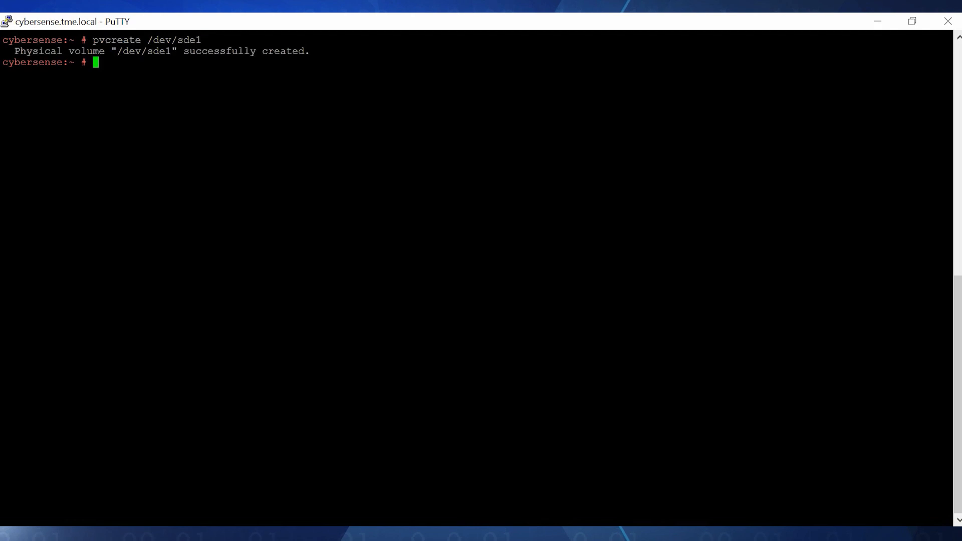
type("pvcreate")
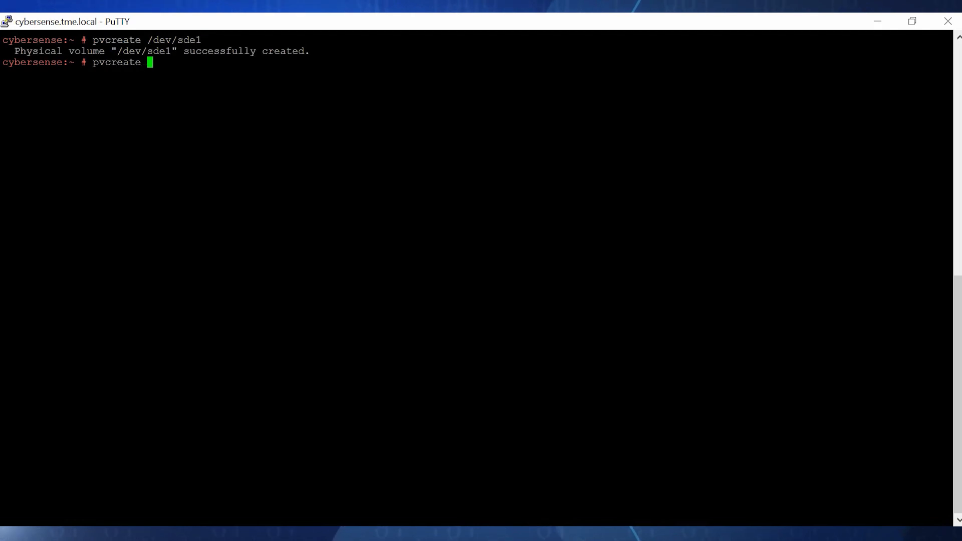
type("/dev")
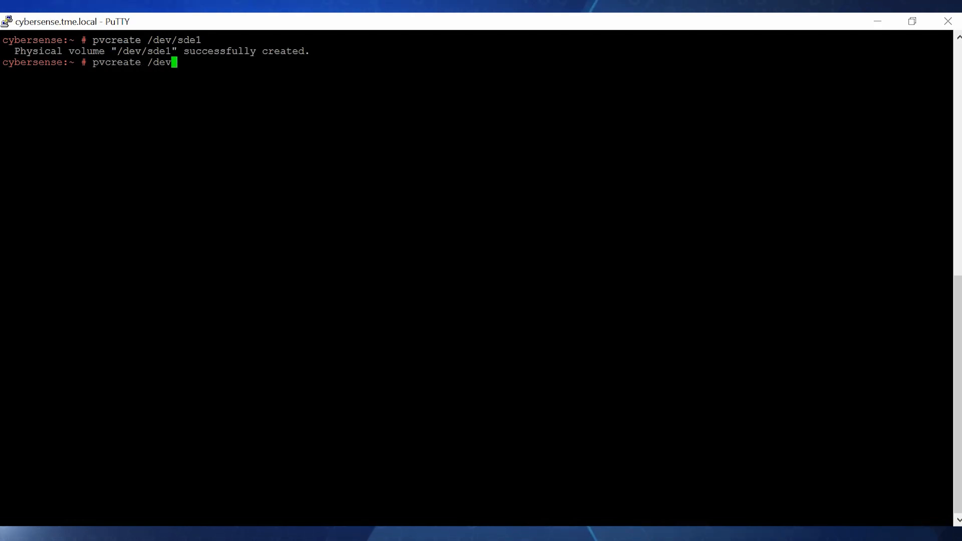
key("Return")
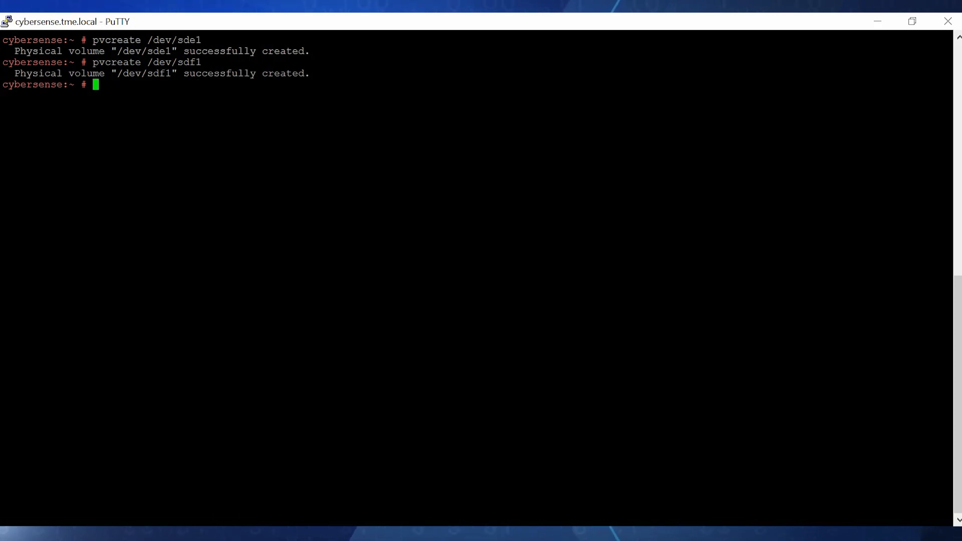
type("vgdis")
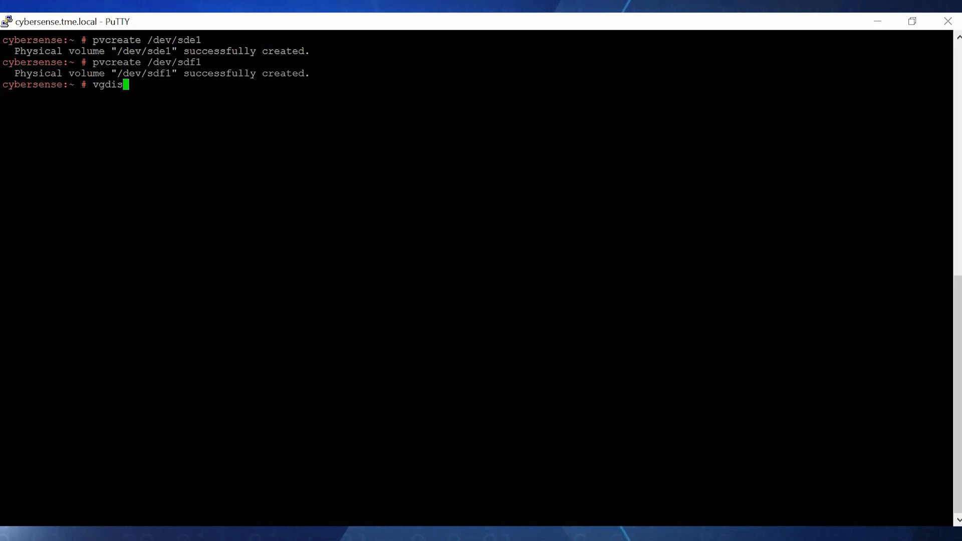
List the volume groups, then extend the 'data' group with /dev/sde1
key("Return")
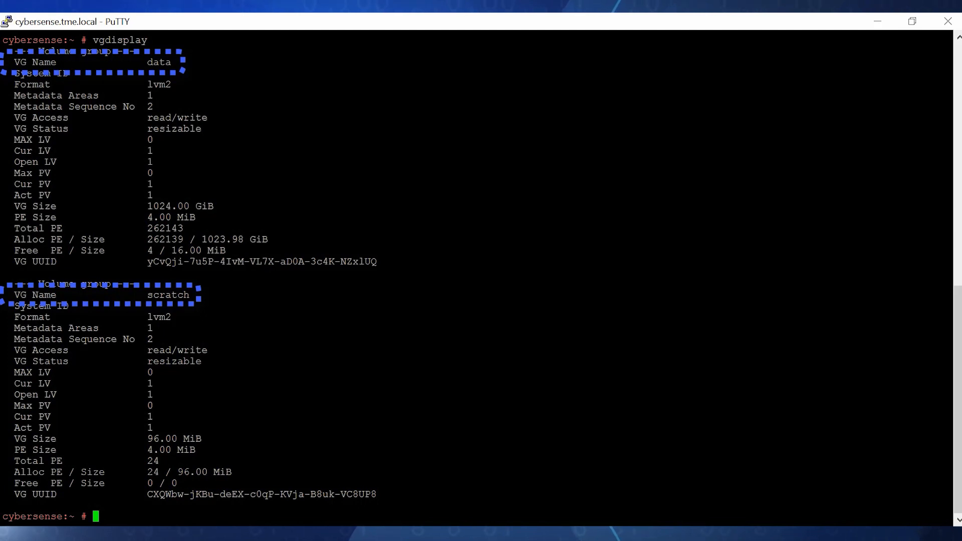
type("vgexten")
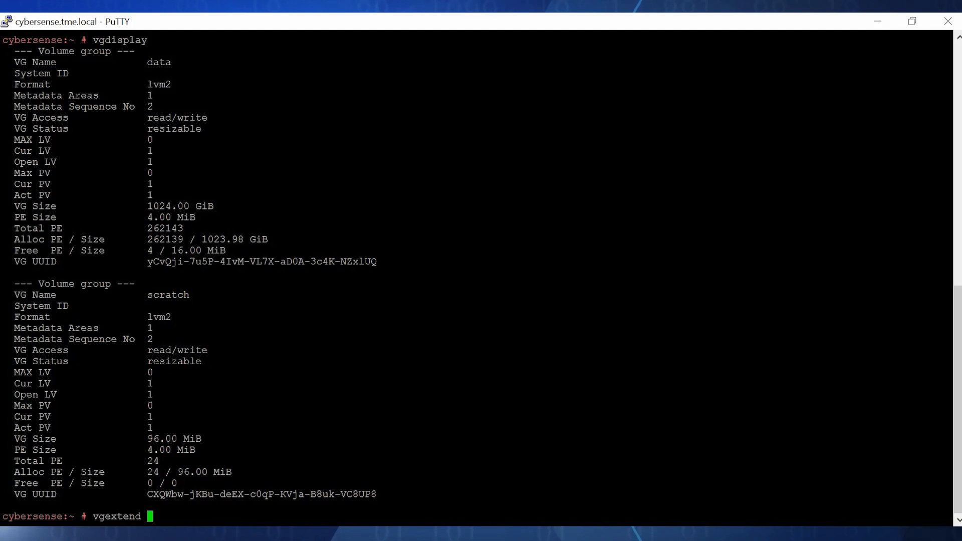
type("data")
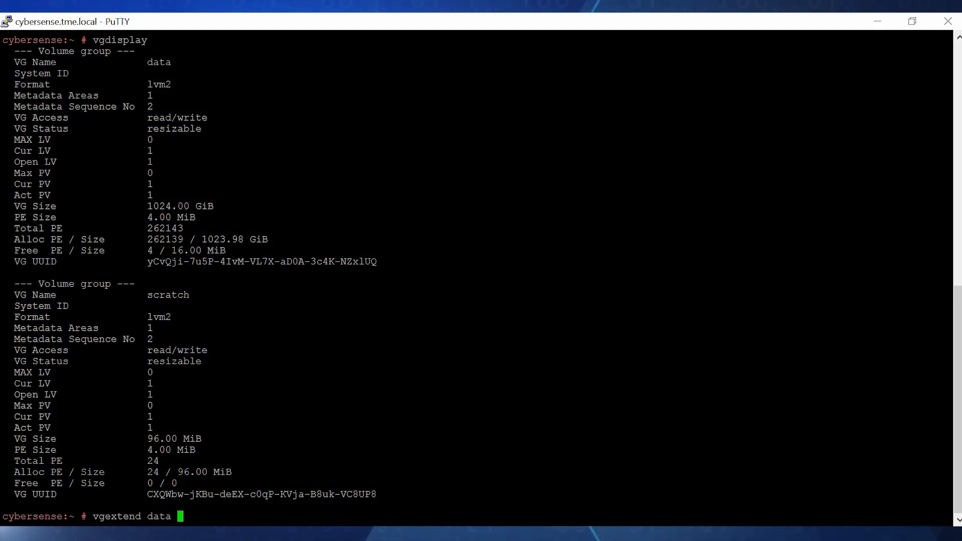
type("/dev/sde1")
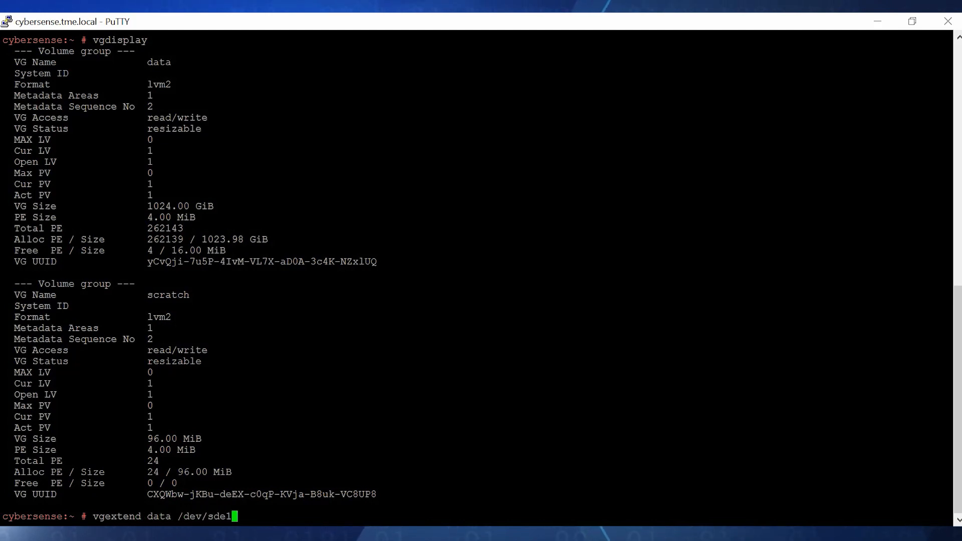
key("Return")
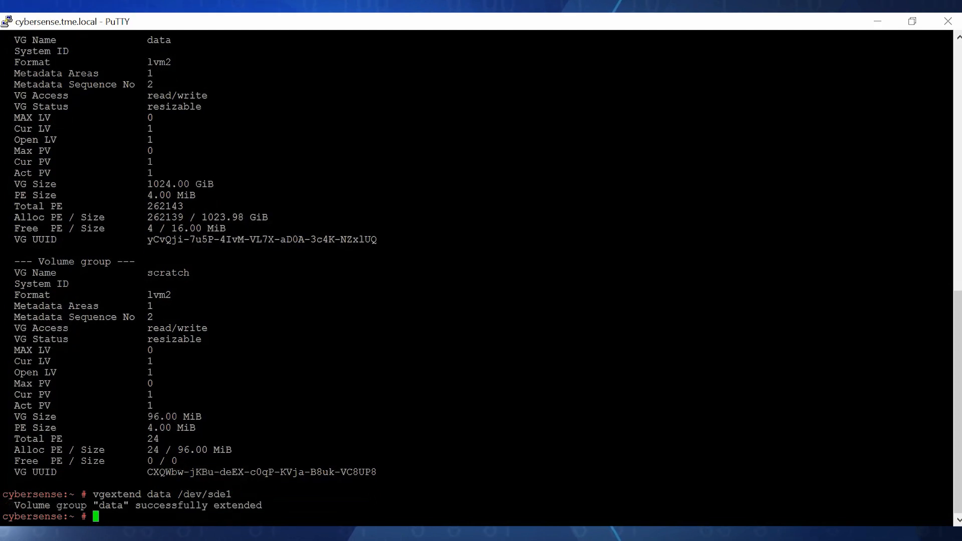
Extend the 'scratch' volume group with /dev/sdf1
type("vgextend")
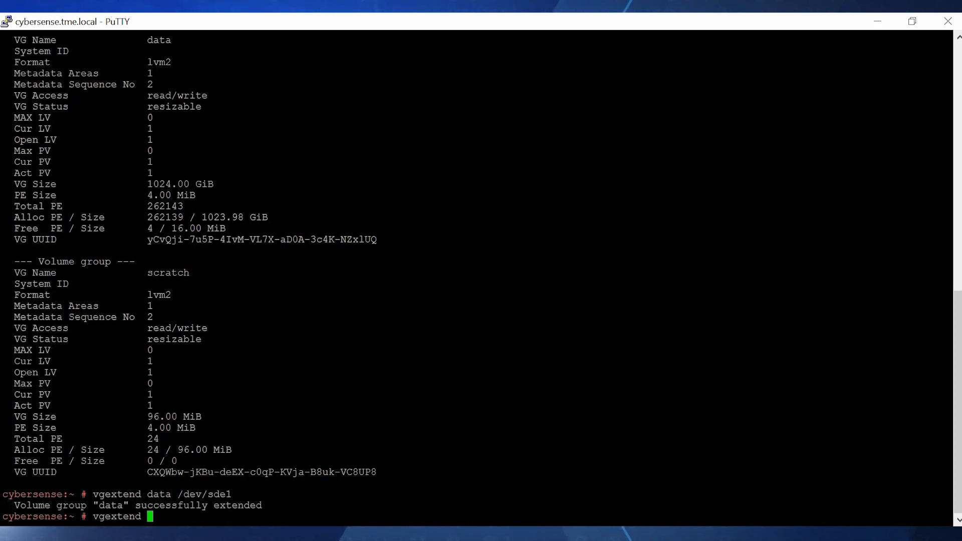
type("scratch /d")
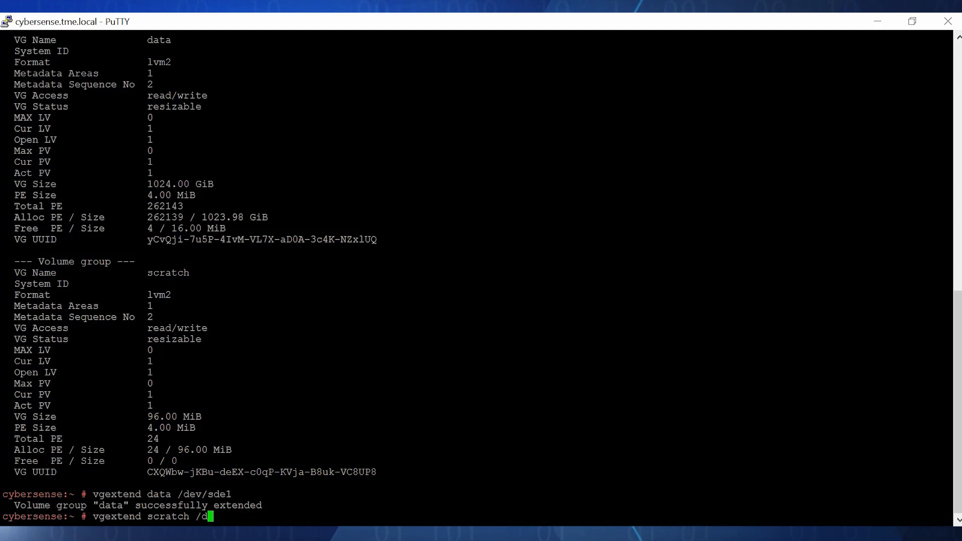
type("ev/sdf")
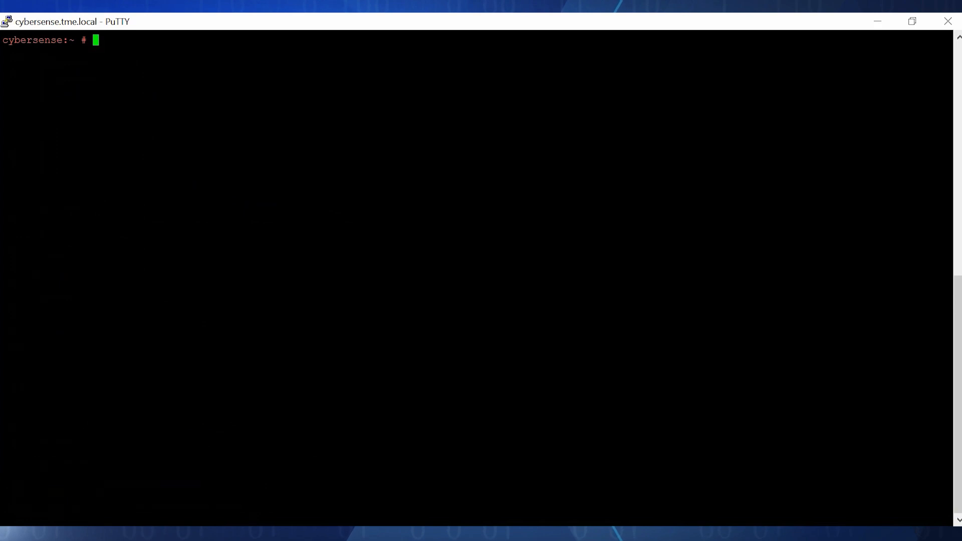
Extend data/opt_ie_vol to 1.15 TiB and the scratch volume with lvextend -l +100%FREE
type("lvdispla")
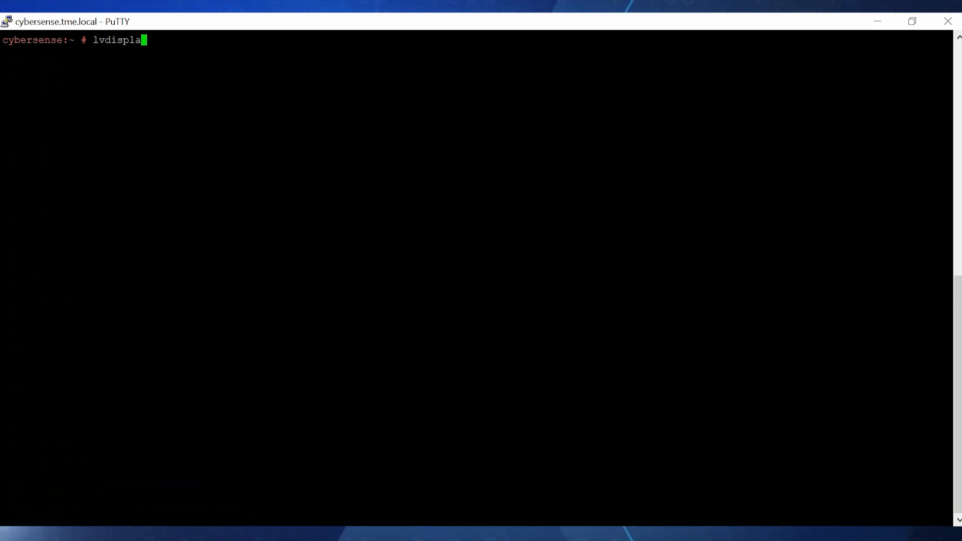
key("Return")
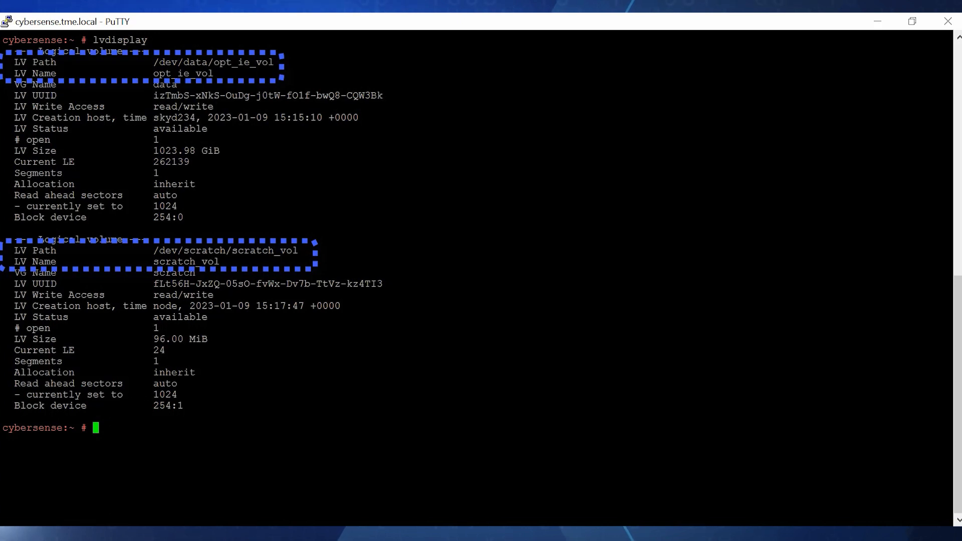
type("lvextend")
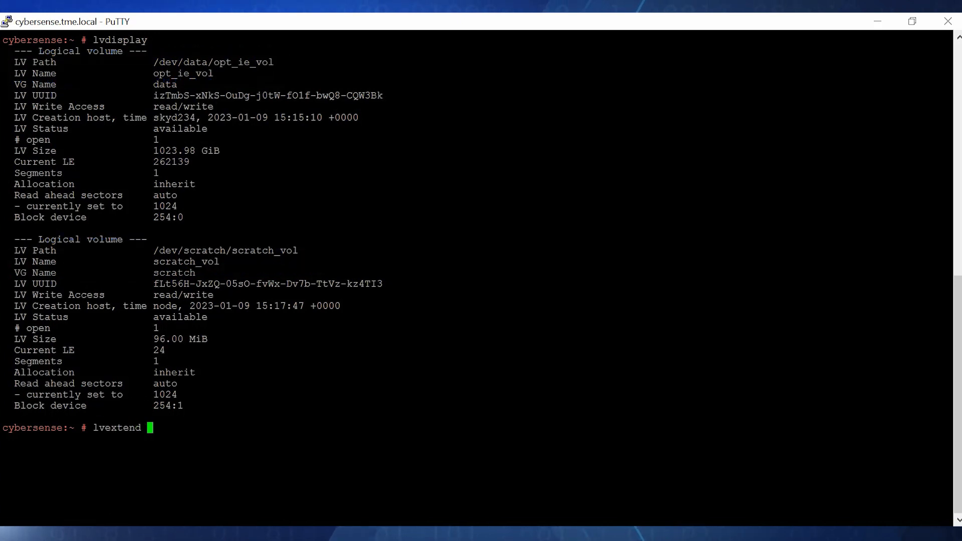
type("-l +100%")
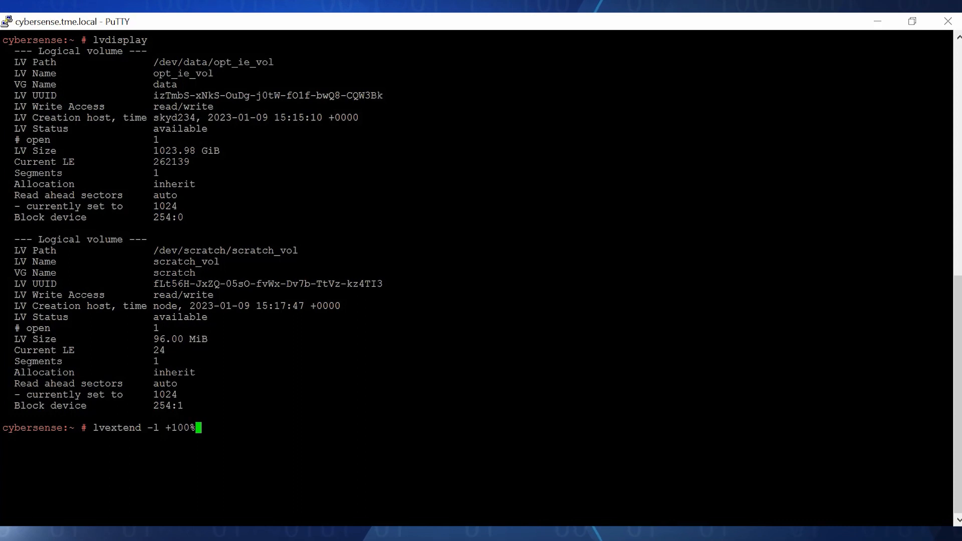
type("FREE /dev/data/op")
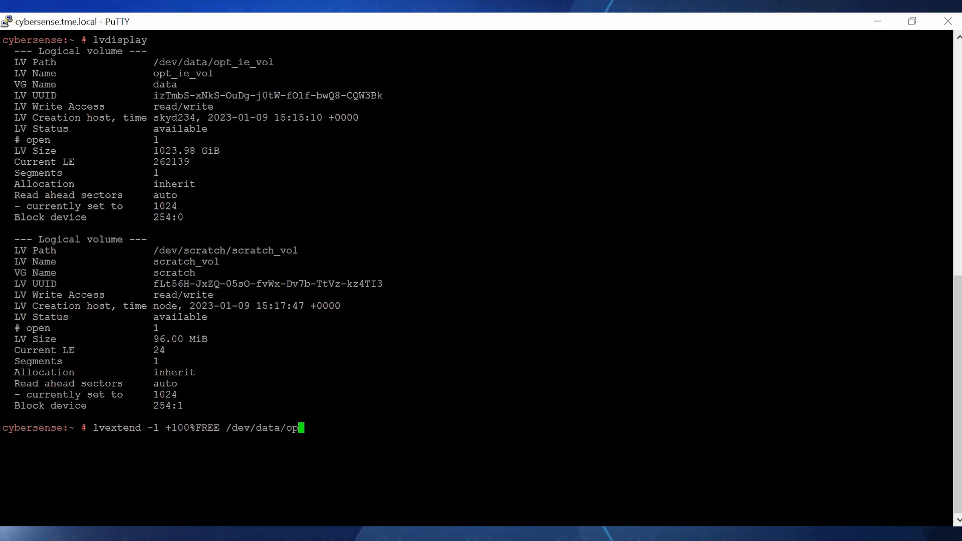
key("Return")
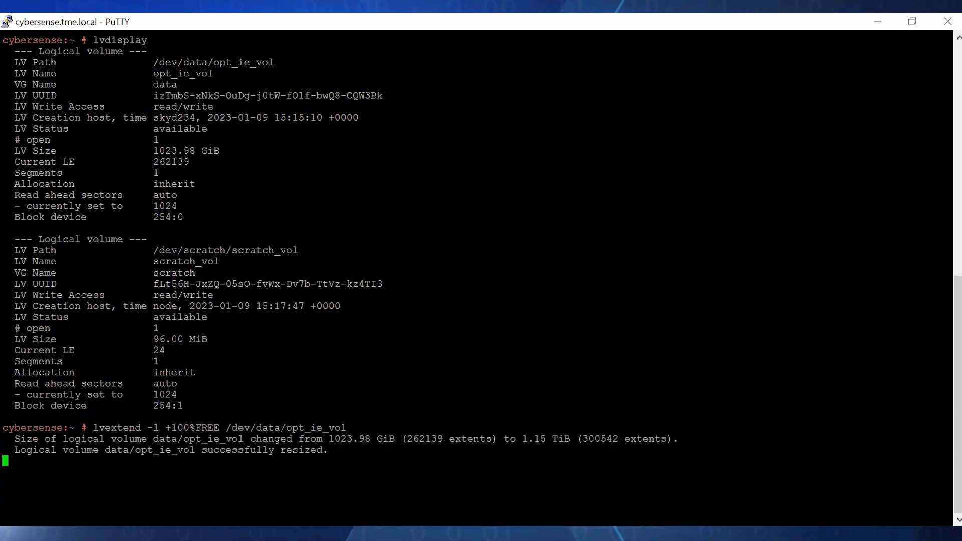
type("lvextend -l +")
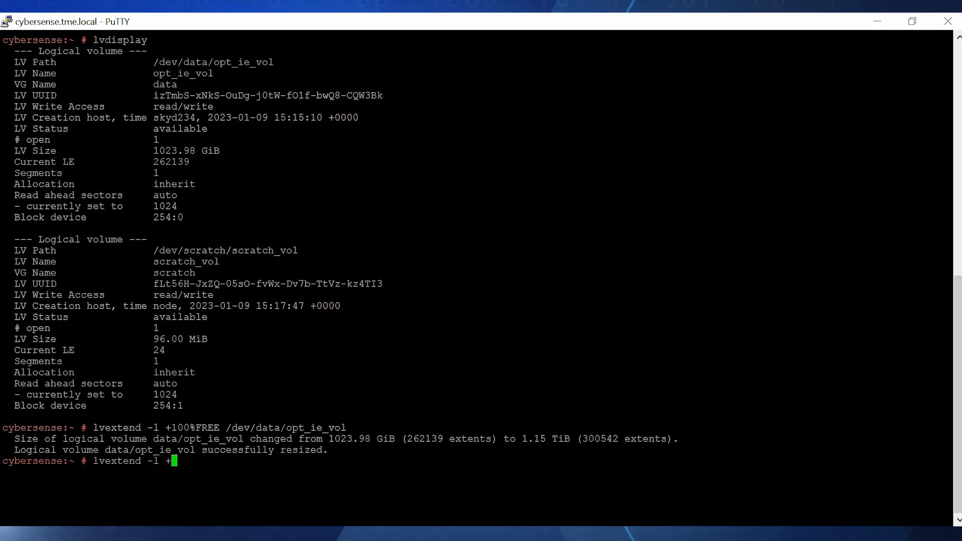
key("Return")
type("xf")
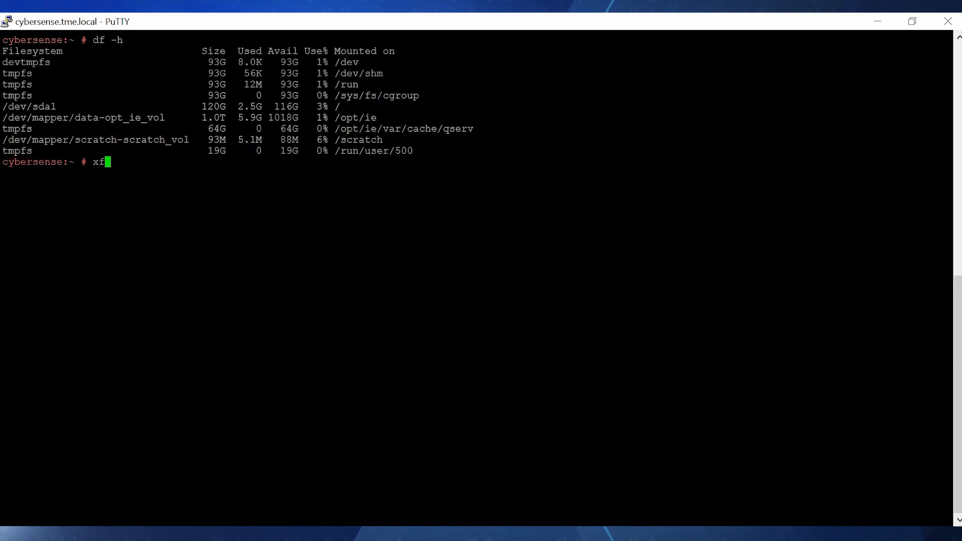
Run xfs_growfs on /opt/ie and /scratch, growing data blocks to 307755008 and 39345152
type("s_growfs /op")
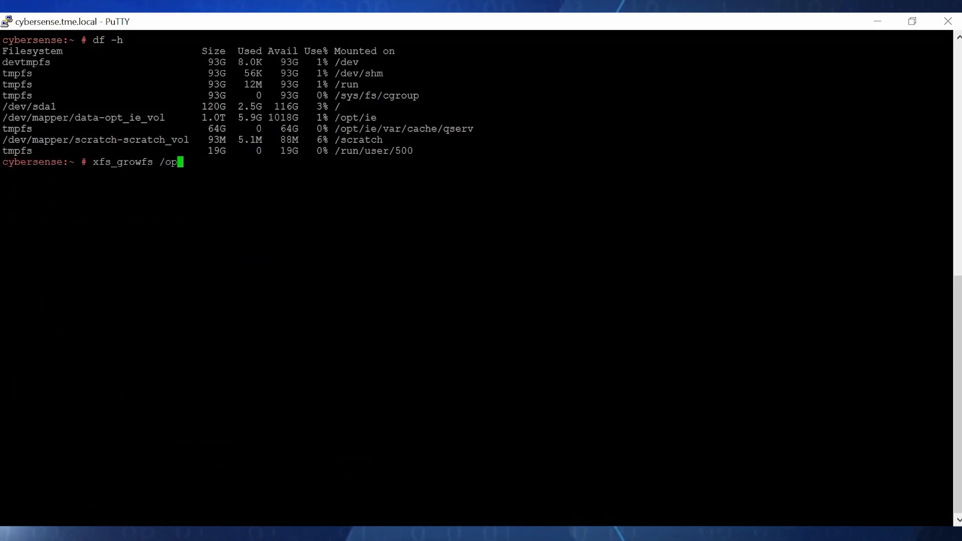
key("Return")
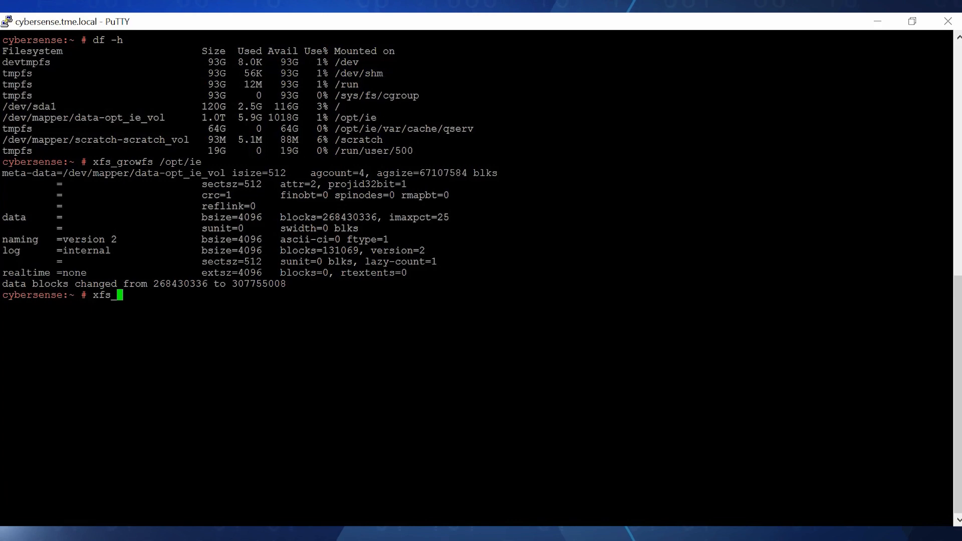
key("Return")
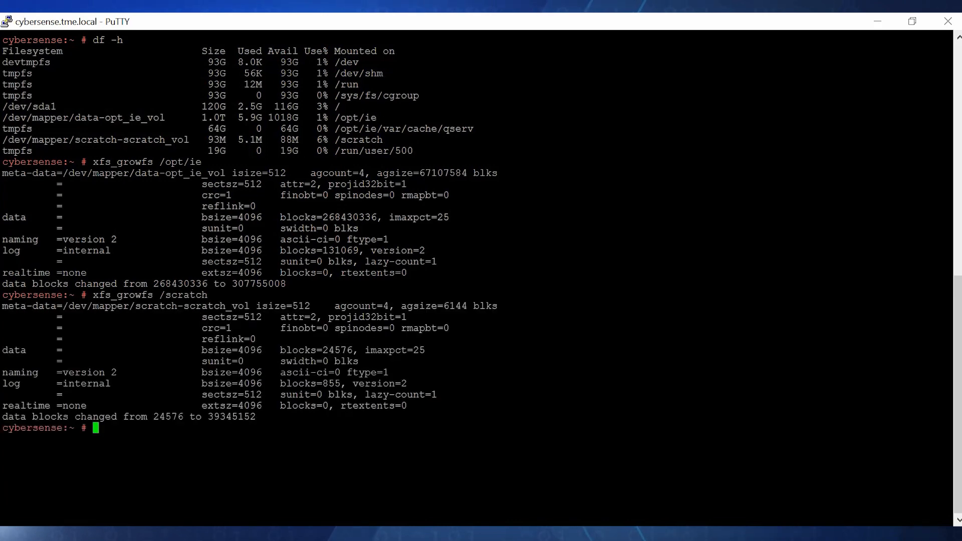